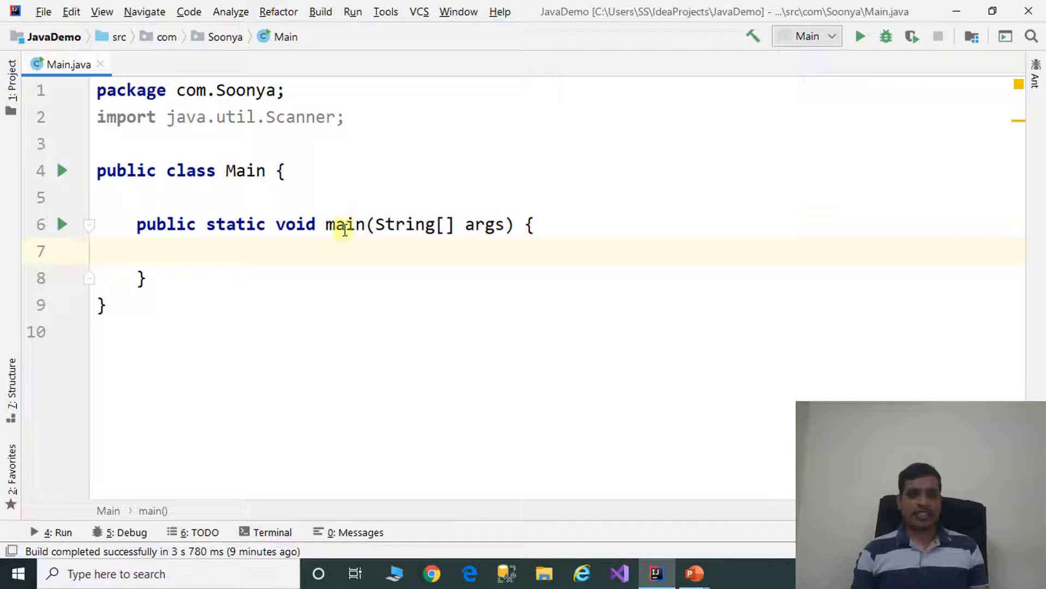
Step: Add System.out.print("please provide input number:"); as the first statement in main's body
double_click(344, 225)
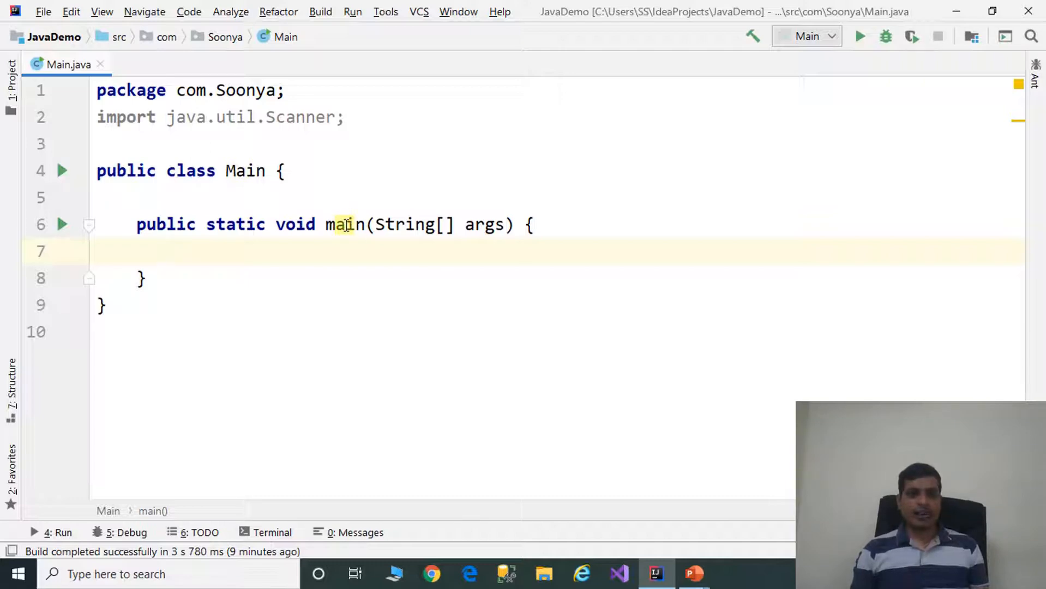
double_click(345, 223)
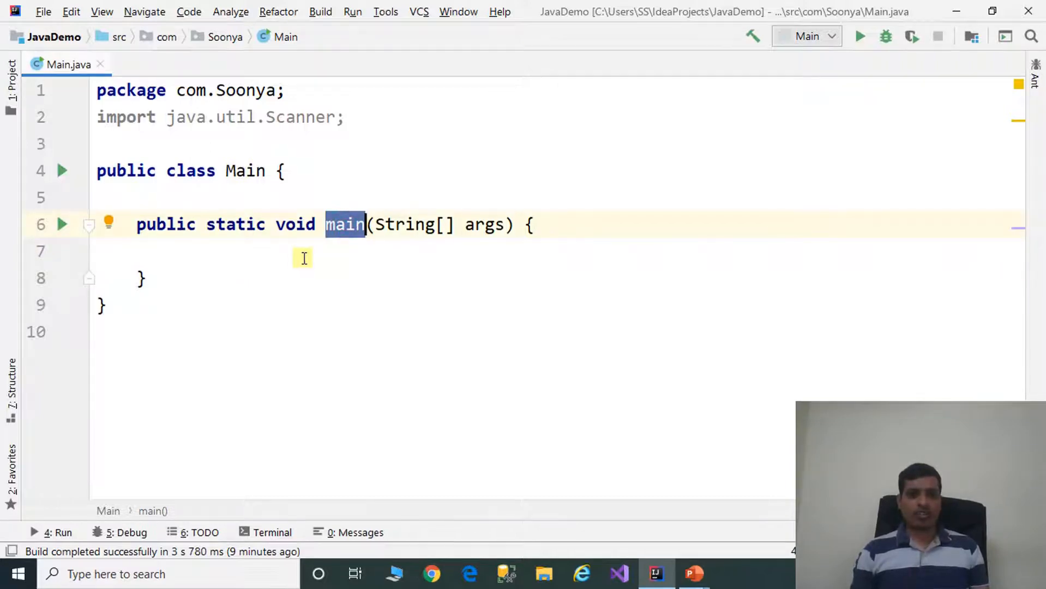
left_click(180, 255)
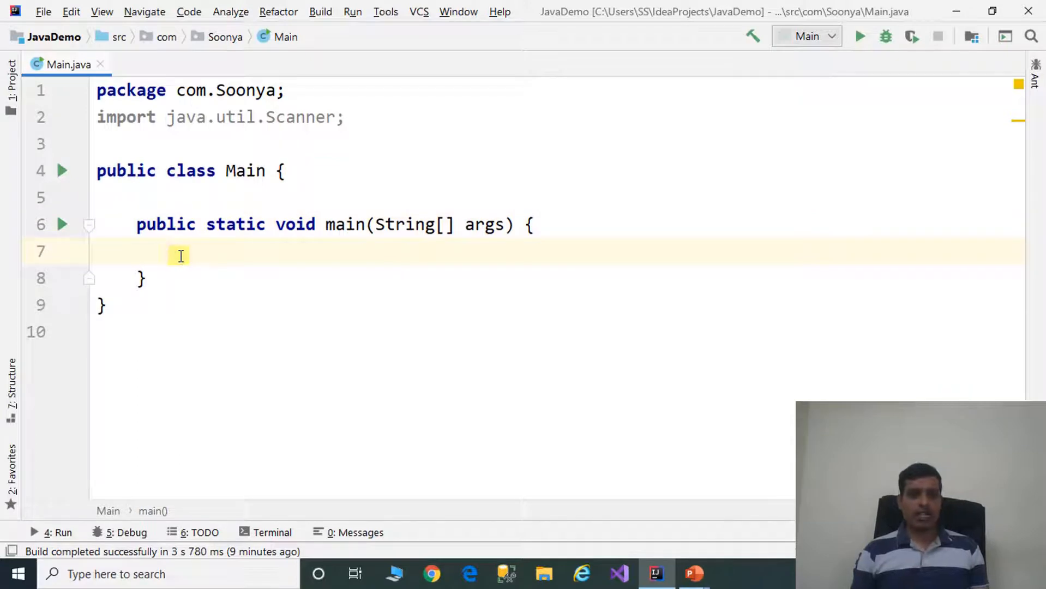
type("System.")
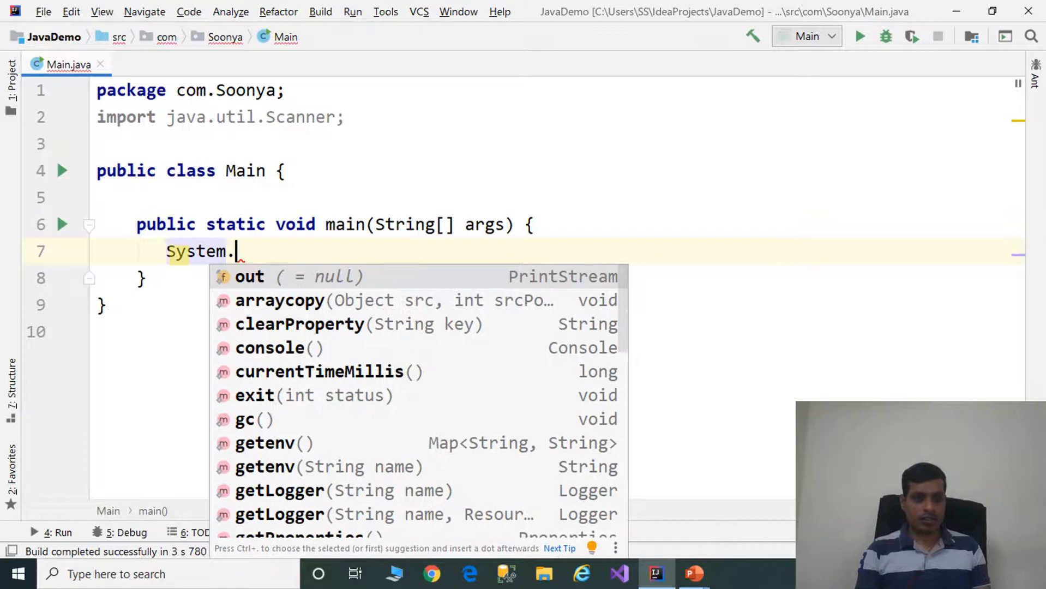
type("out.print(")
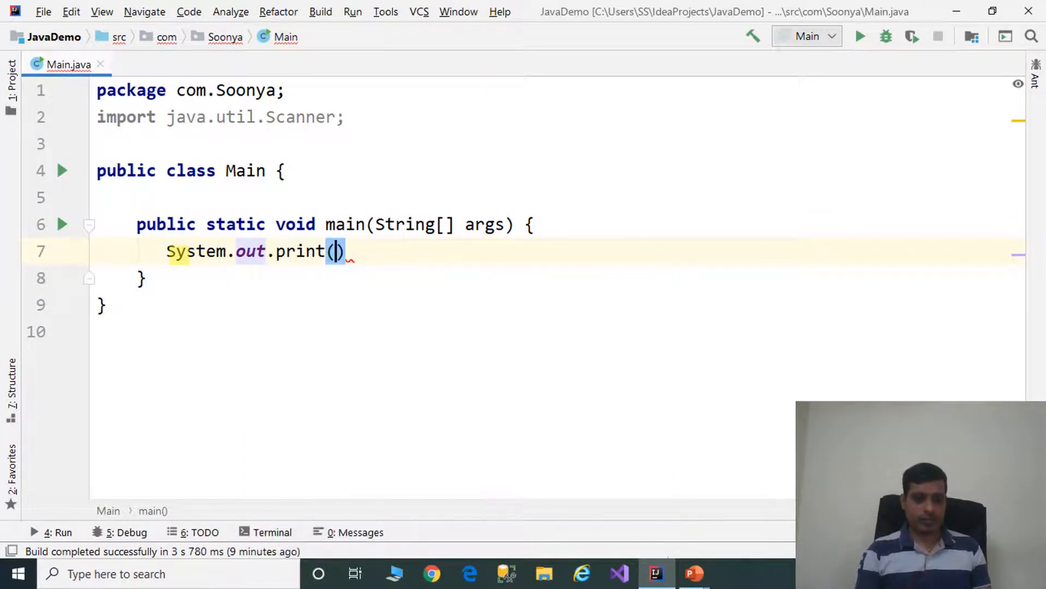
type("\"please \"")
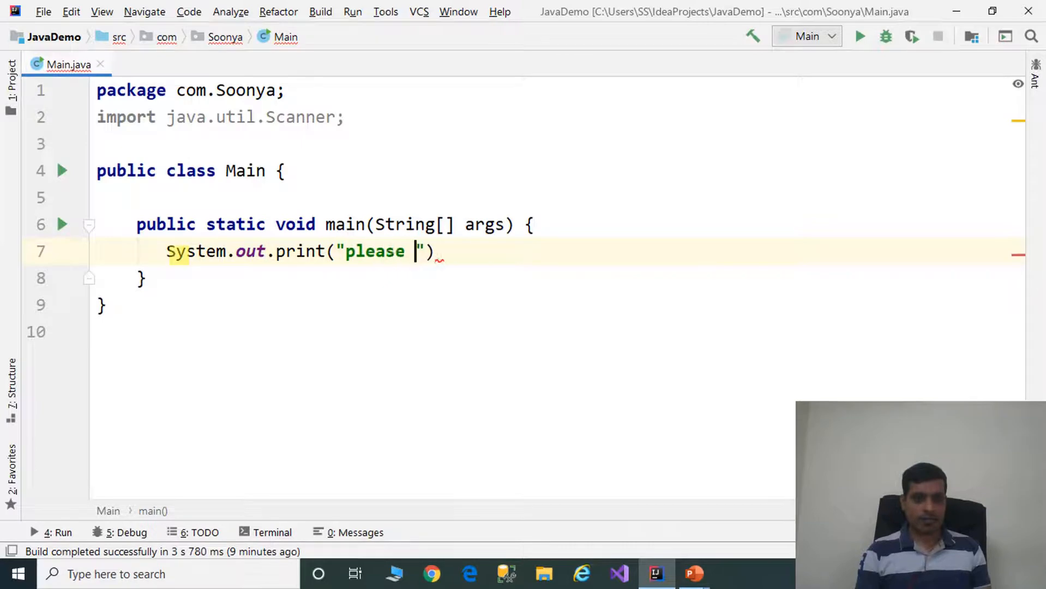
type("provide")
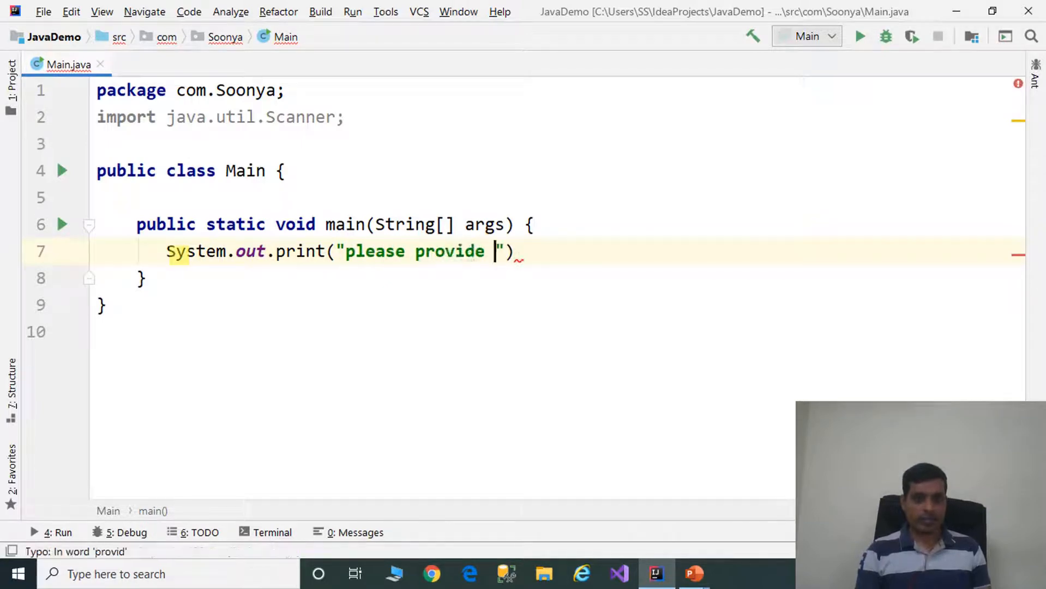
type("input num")
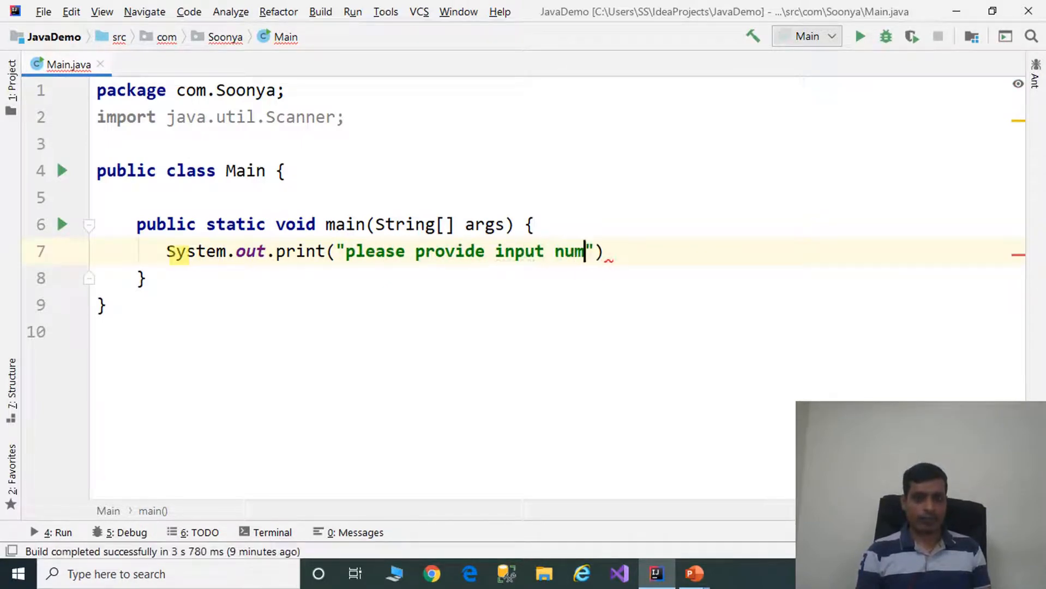
type("ber:")
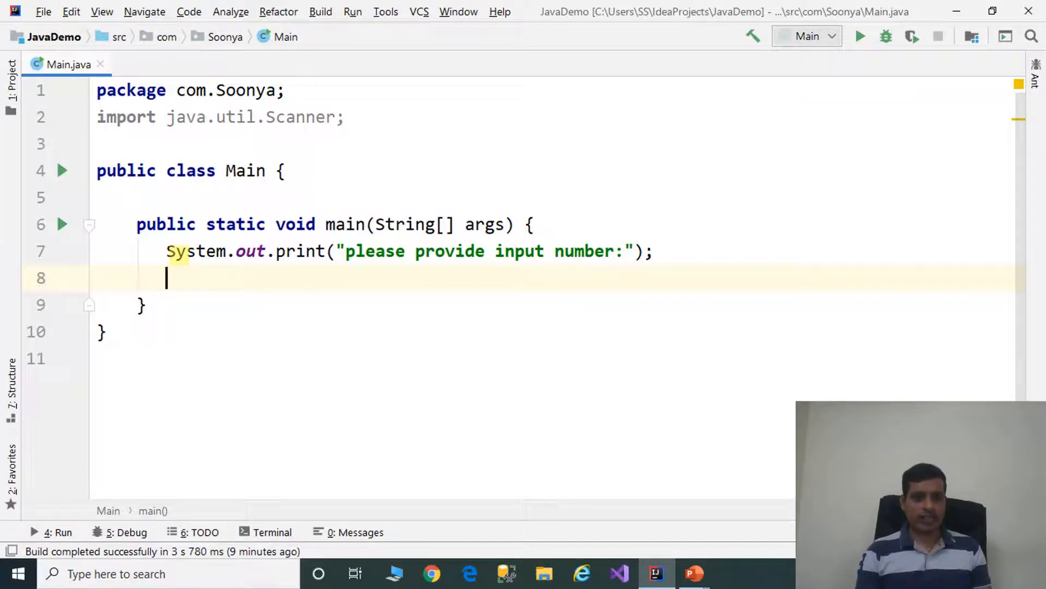
Step: Declare Scanner sc=new Scanner(System.in); and int input=sc.nextInt(); below the prompt
type("Scanner")
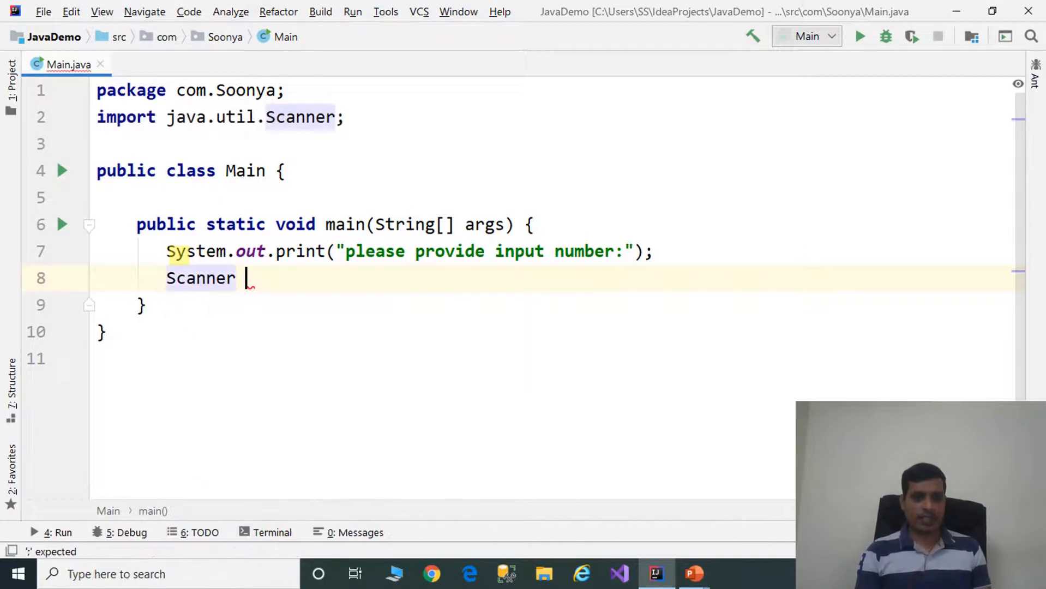
type("sc=new Scanner(")
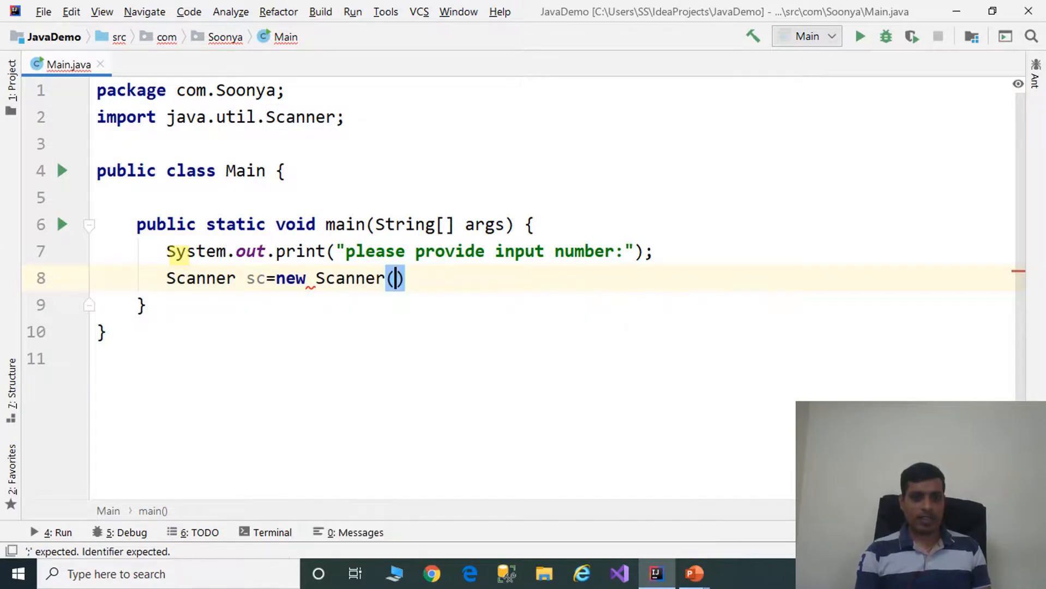
type("S")
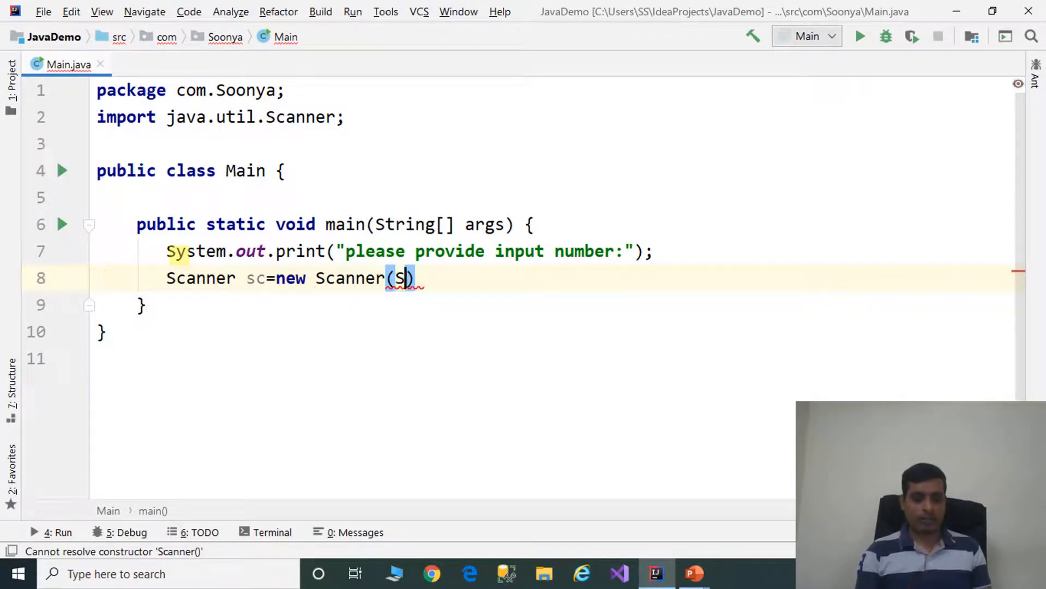
type("ystem.")
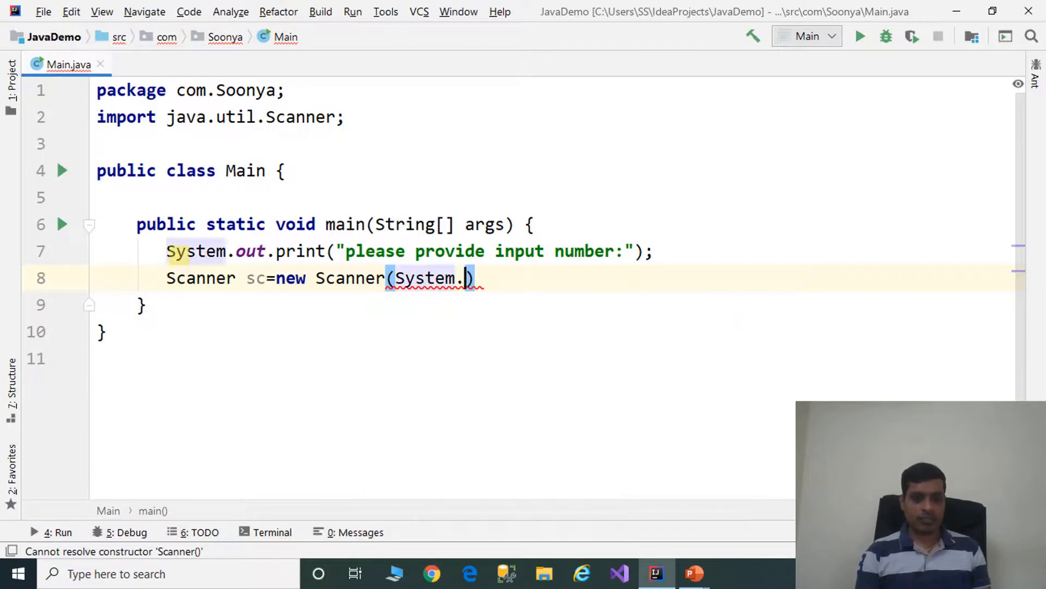
type("in")
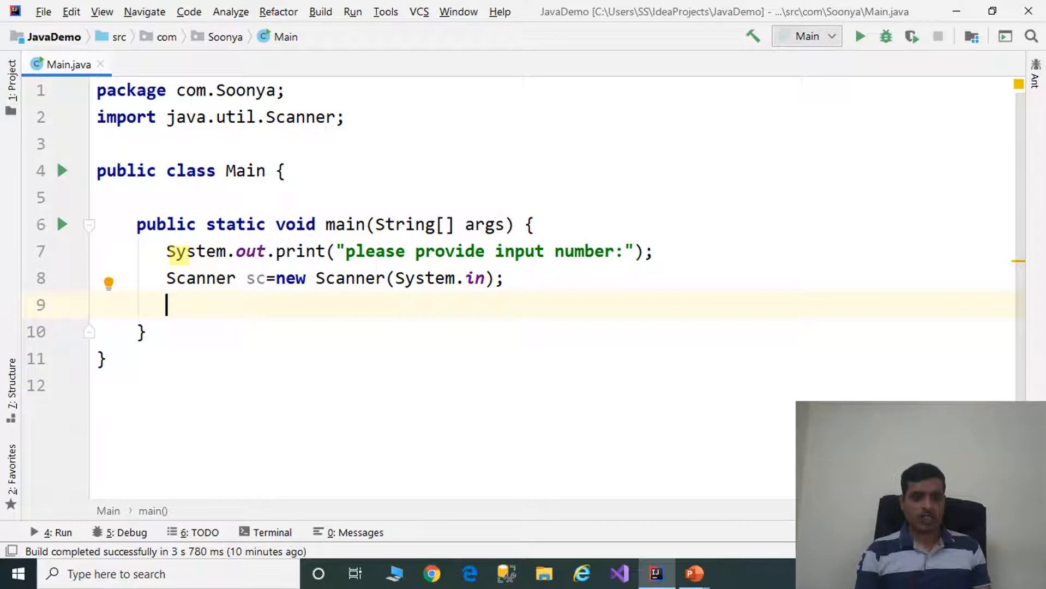
type("sc.nextInt();")
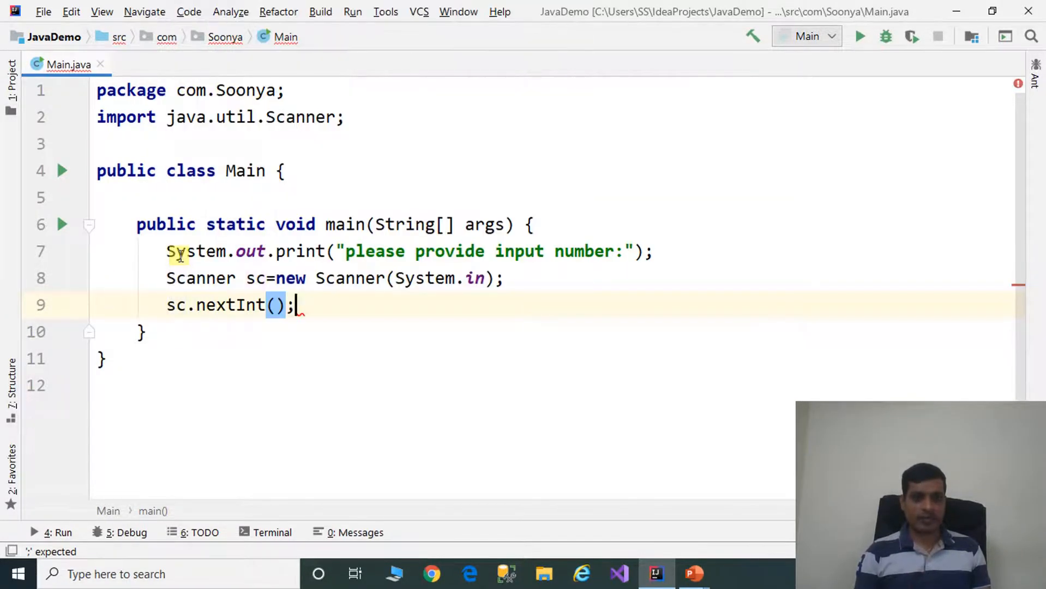
type("int input=")
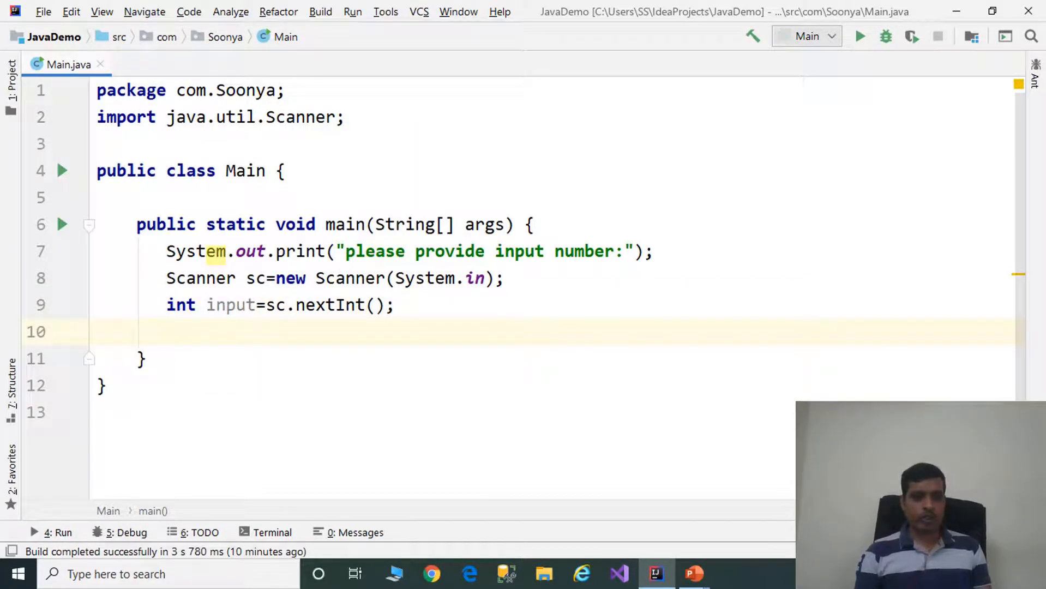
Step: Add an if(input<0) branch that prints "invalid number"
type("if(")
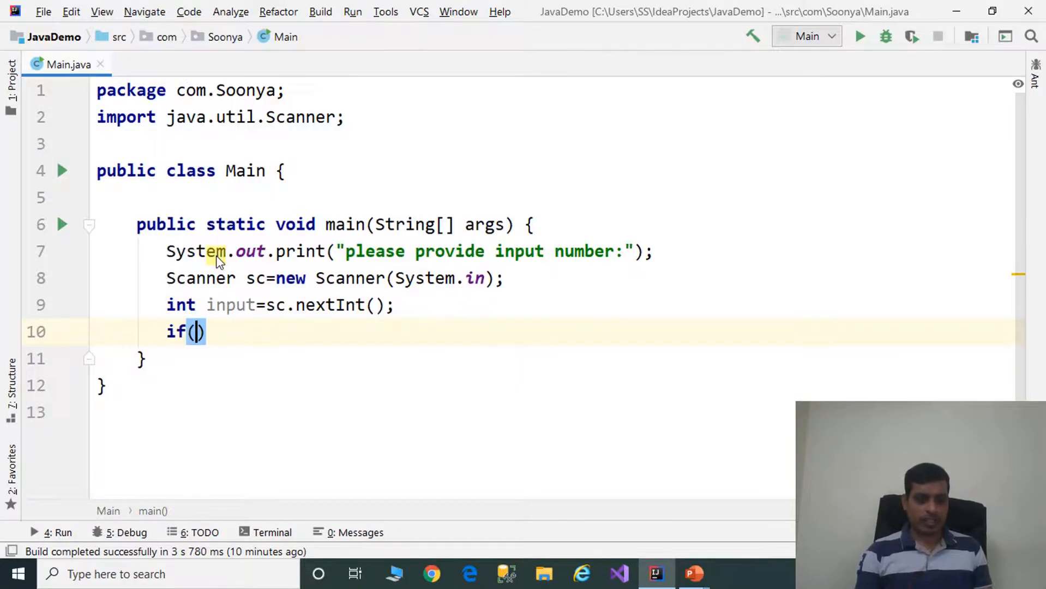
type("input")
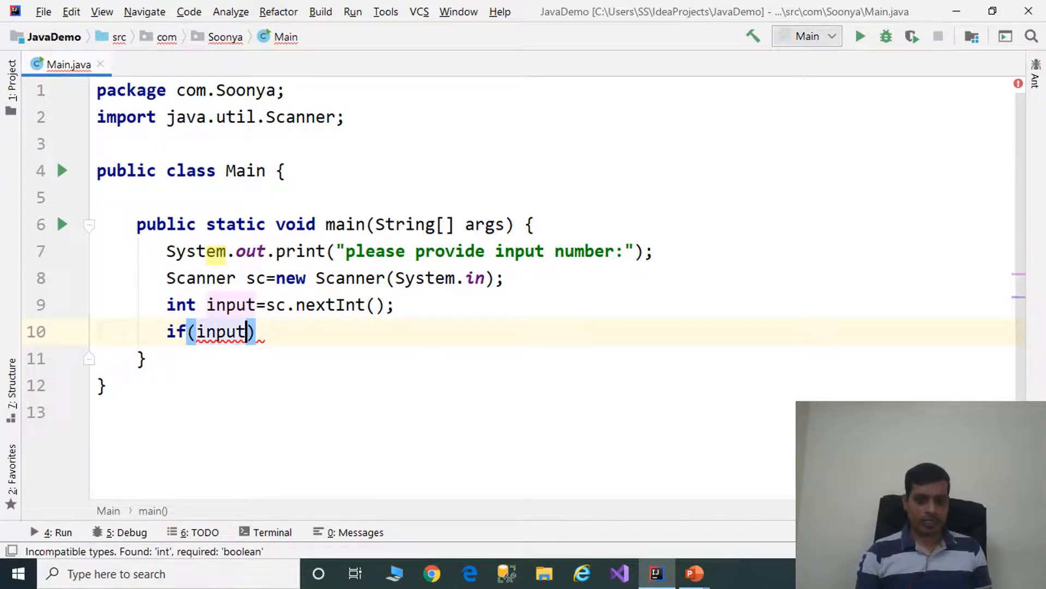
type("<0")
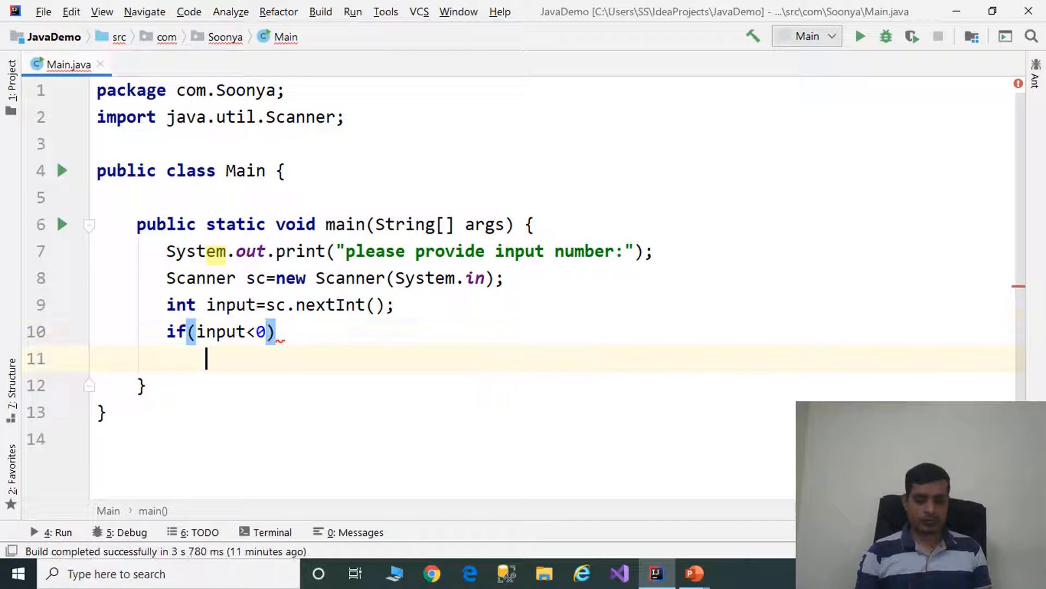
type("System.out")
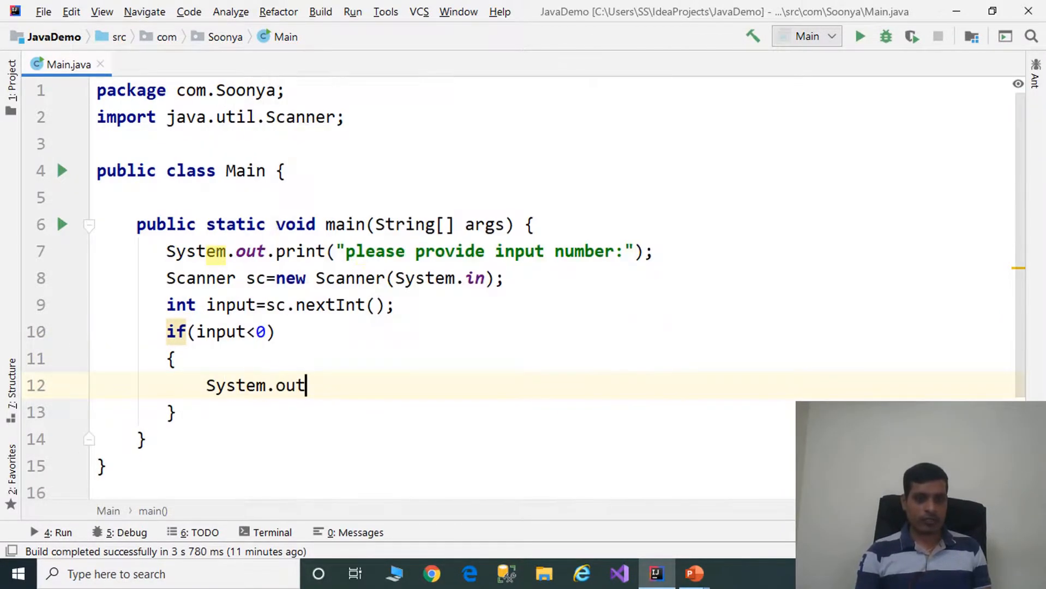
type(".println();")
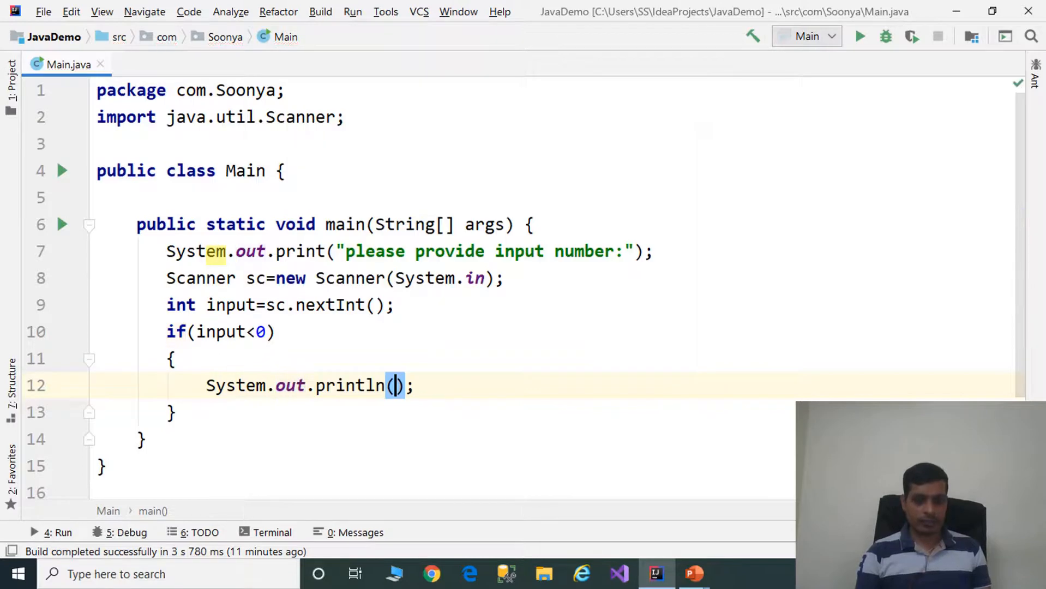
type("\"invalid num")
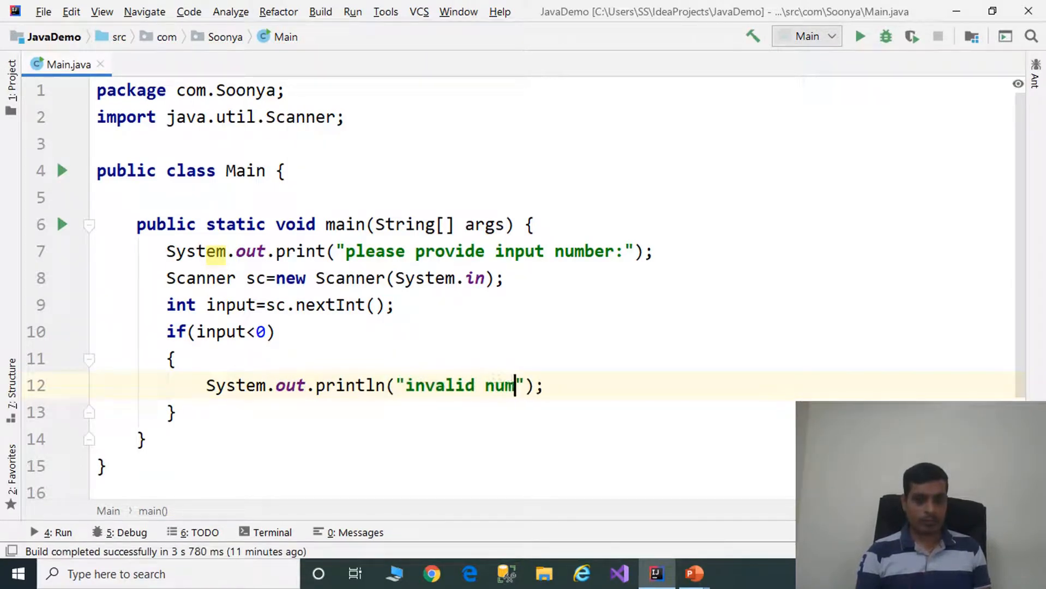
type("ber")
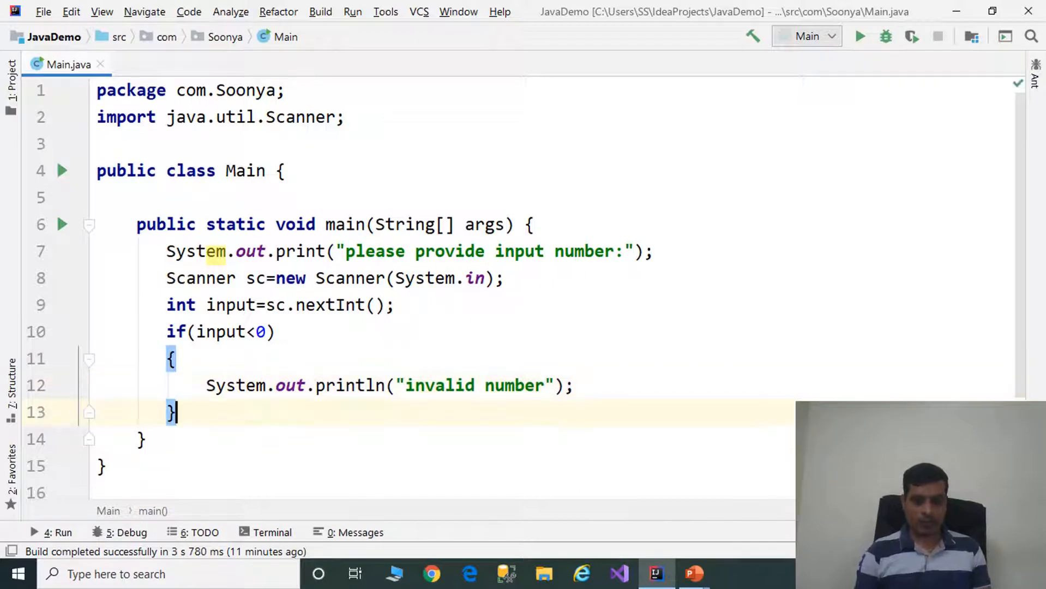
Step: Add an else branch calling SumOfNumbers(input); and begin a public declaration above main
type("else")
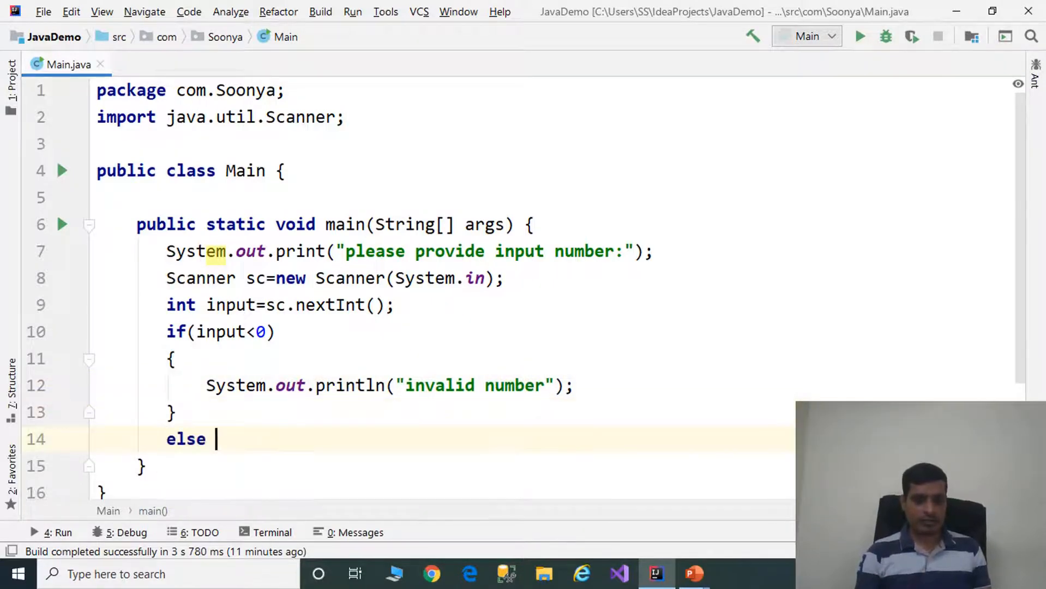
type("{")
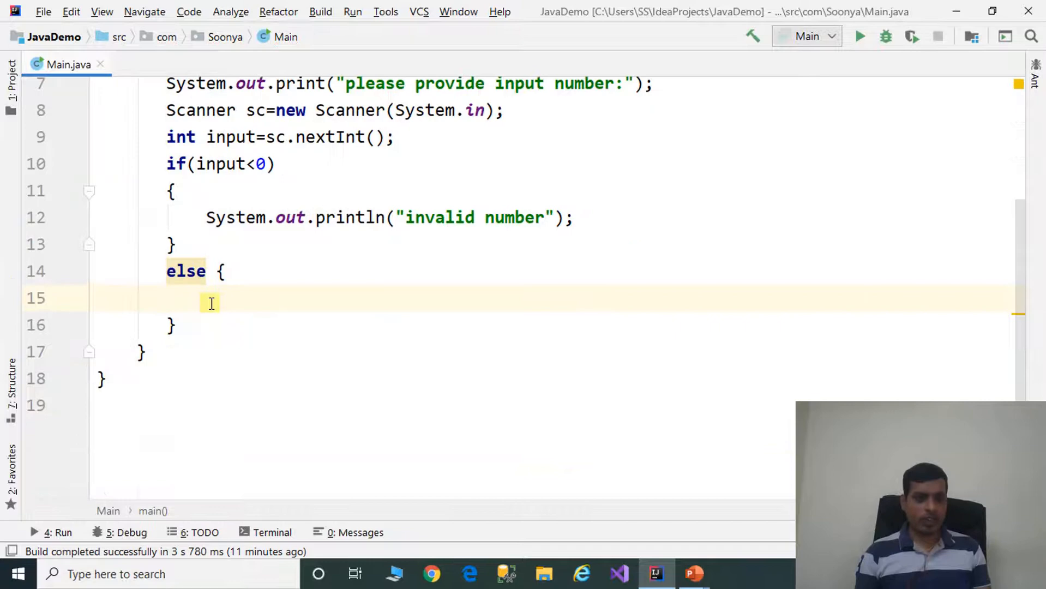
type("Sum")
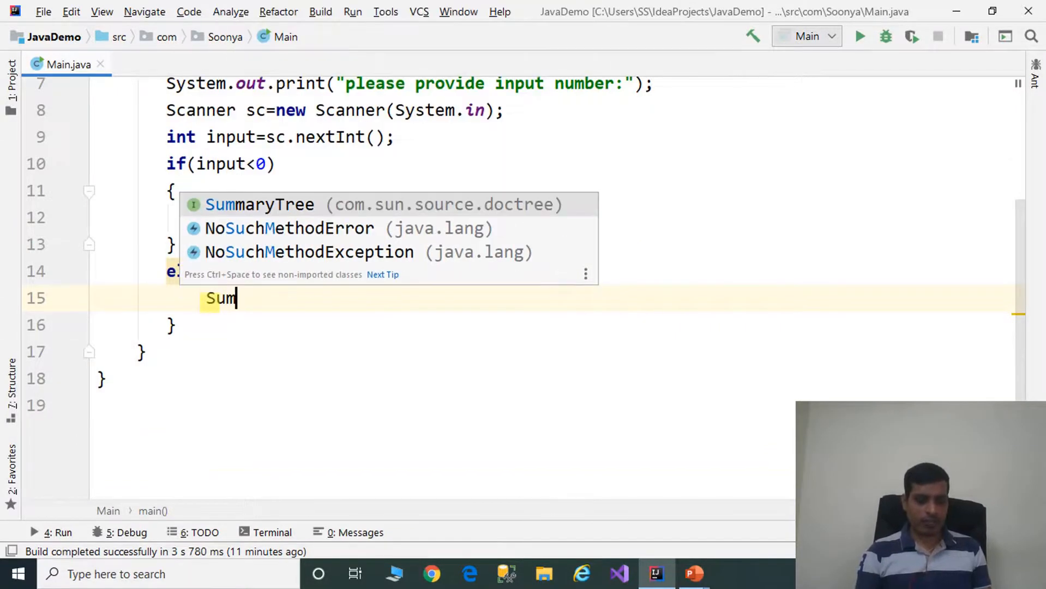
type("OfNum")
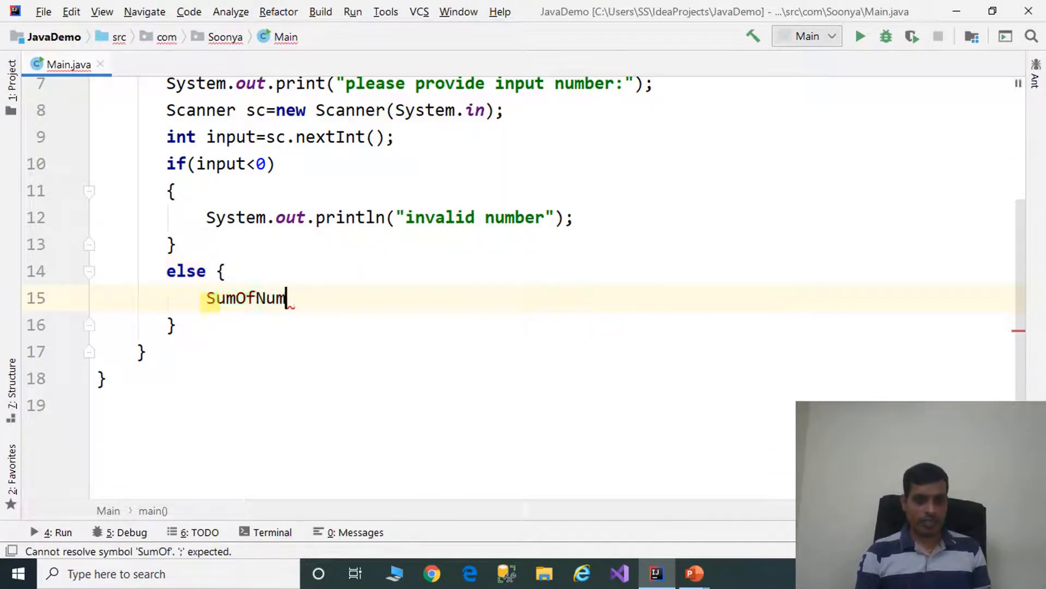
type("bers()")
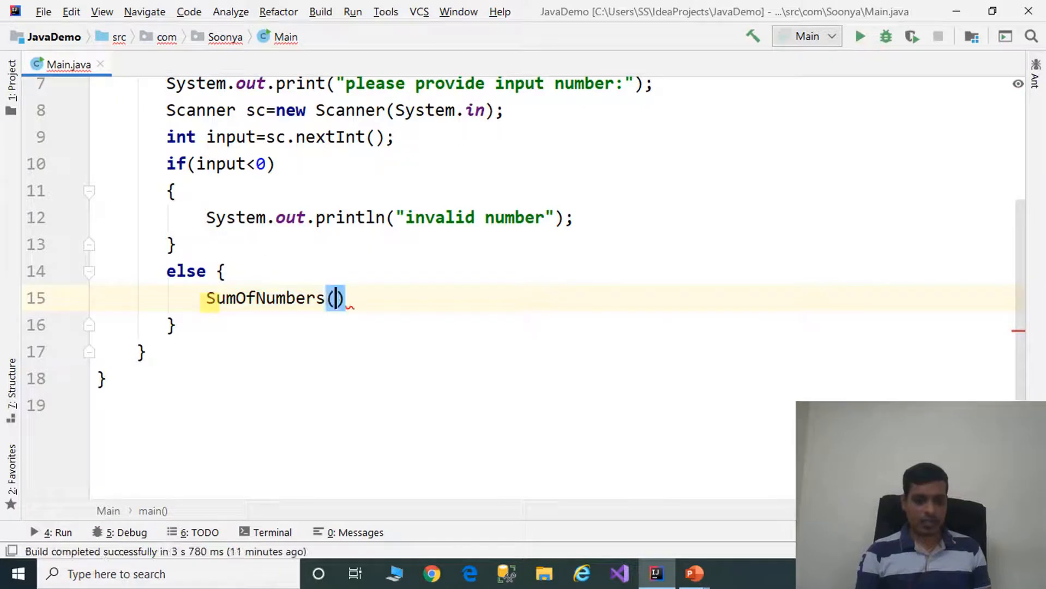
type("input")
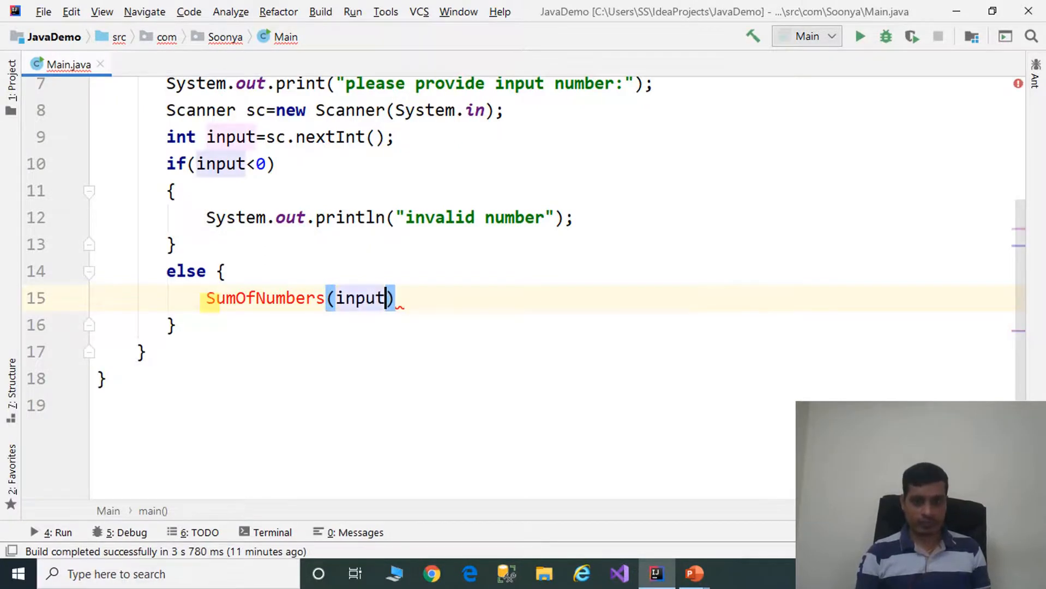
type(";")
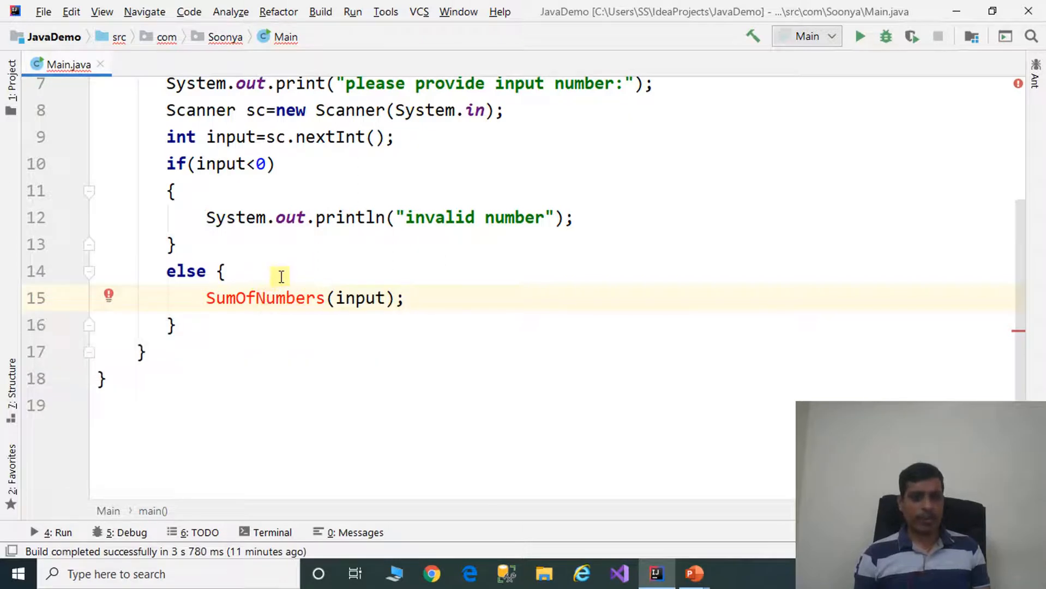
type("public static")
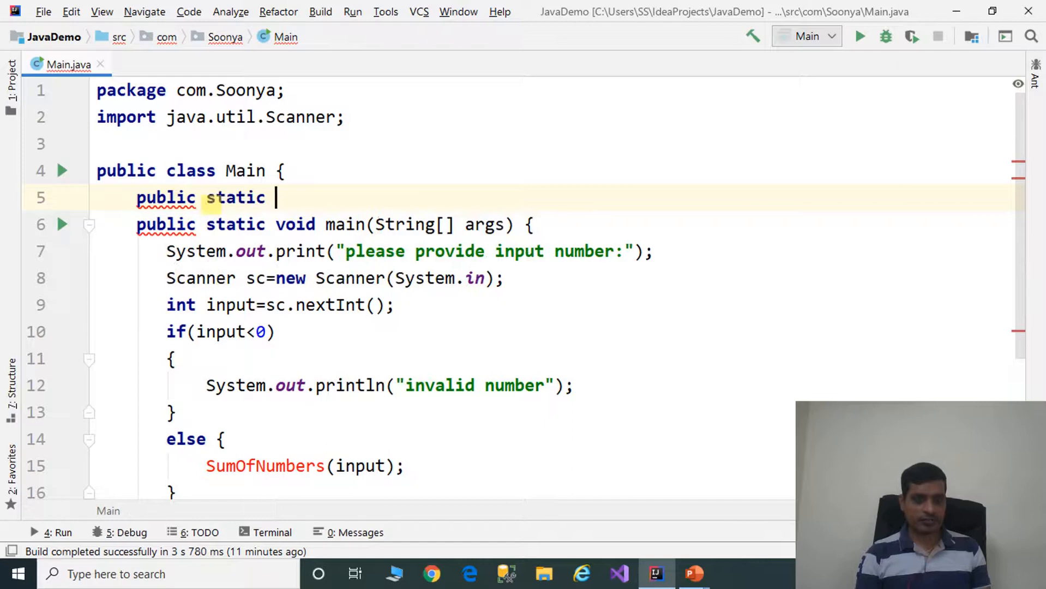
Step: Declare static int SumOfNumbers(int input) returning input when input<=1
type("int")
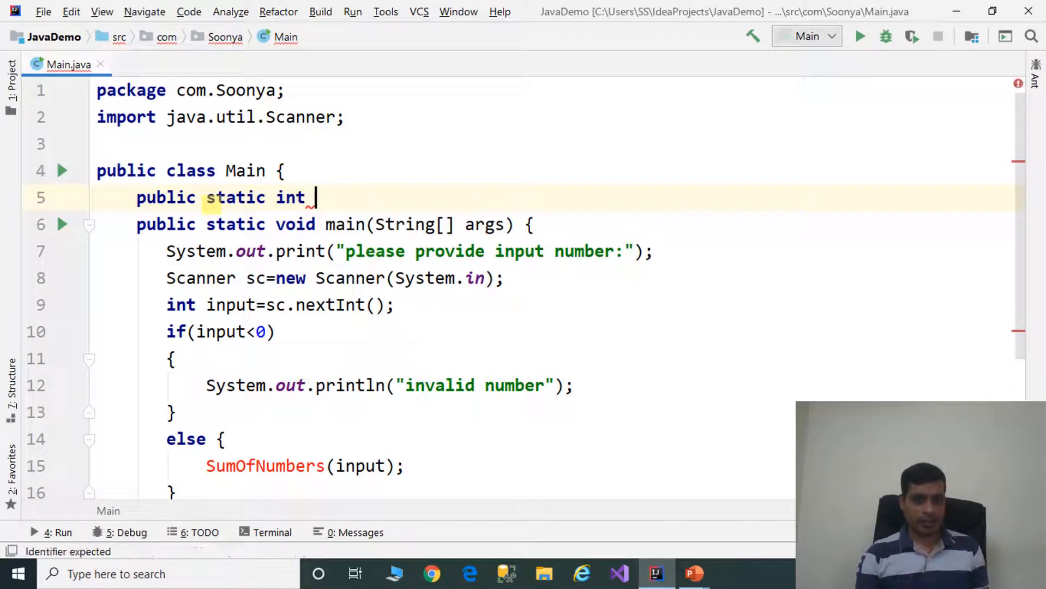
type("SumOfNumbers(int inpu")
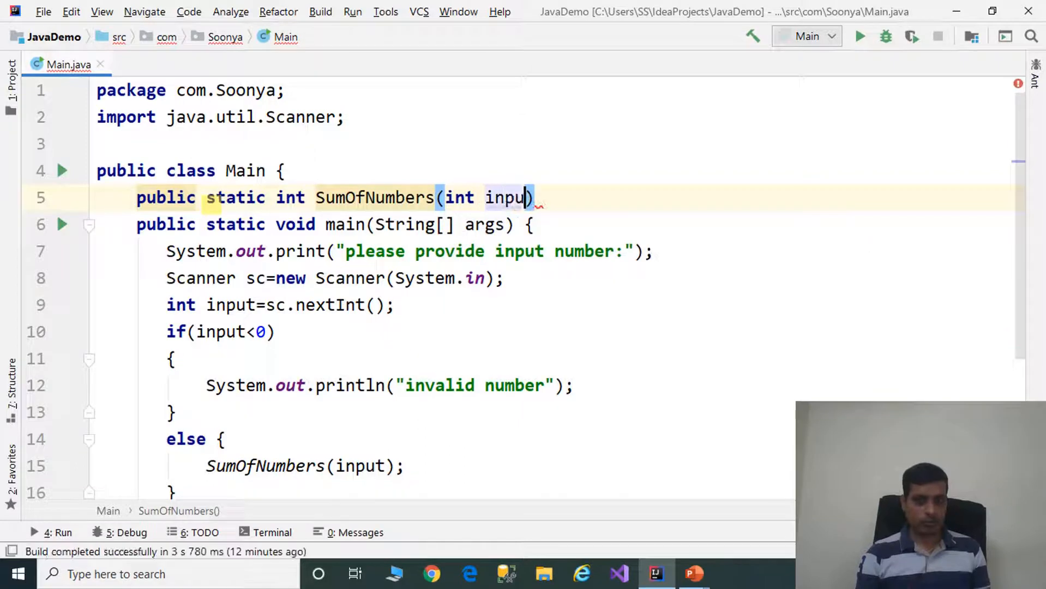
key("enter")
type("if(")
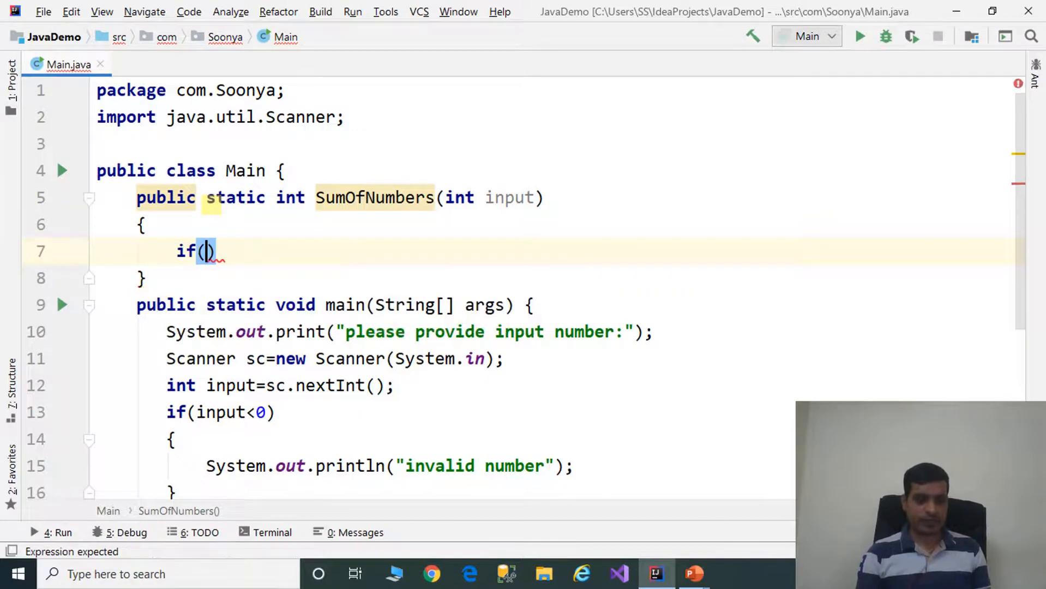
type("input")
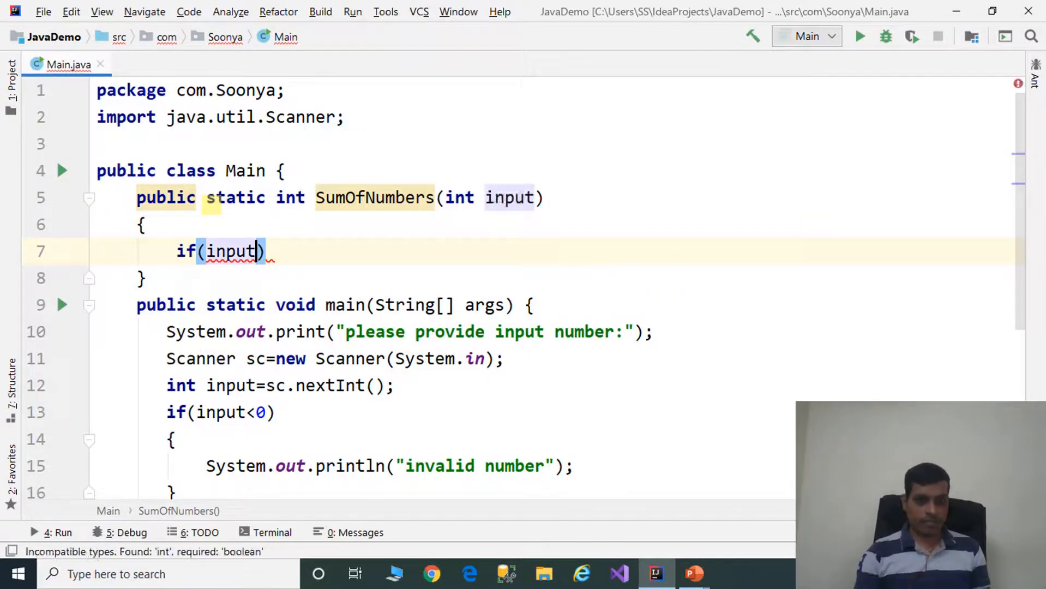
type("<=1")
type("{")
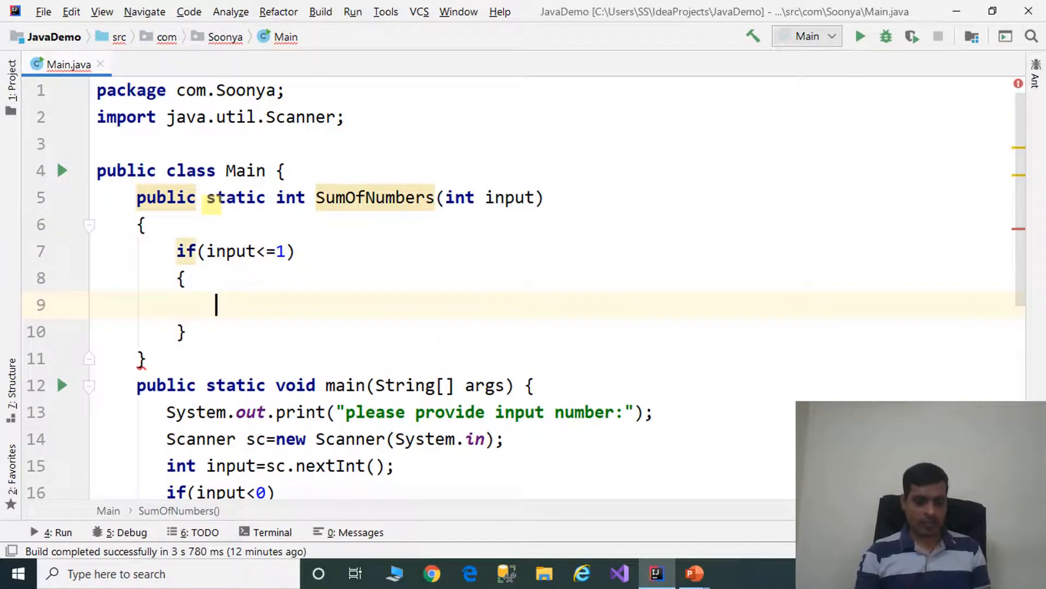
type("return")
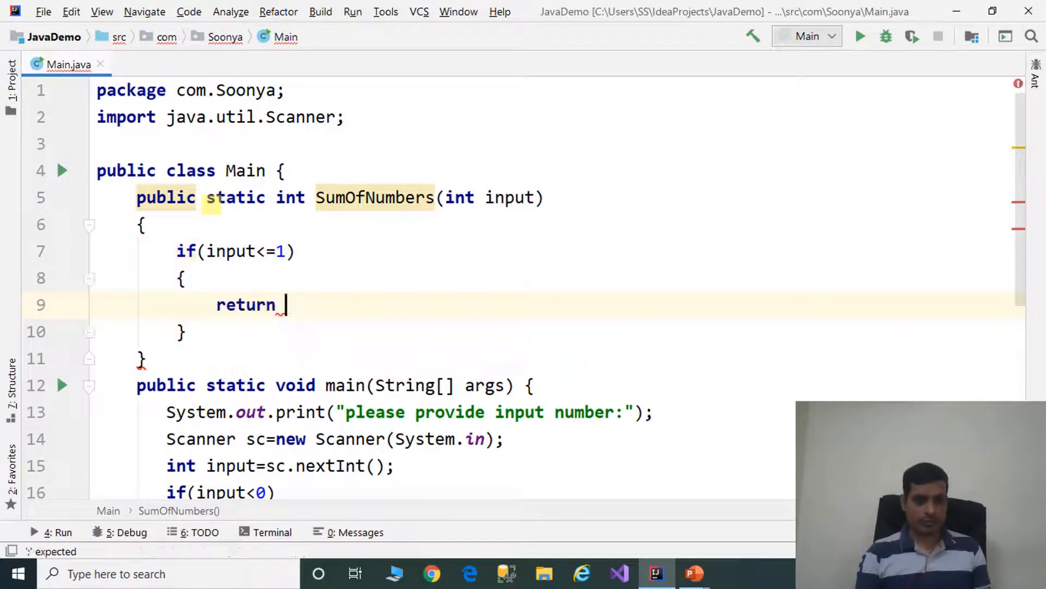
type("input;")
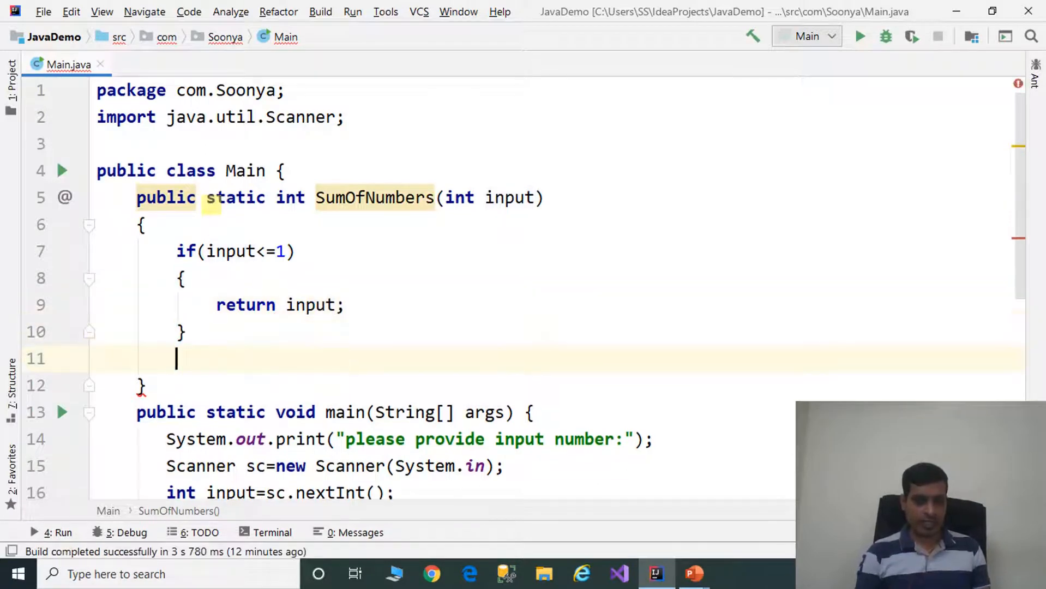
Step: Add the else branch returning input+SumOfNumbers(input-1)
type("else")
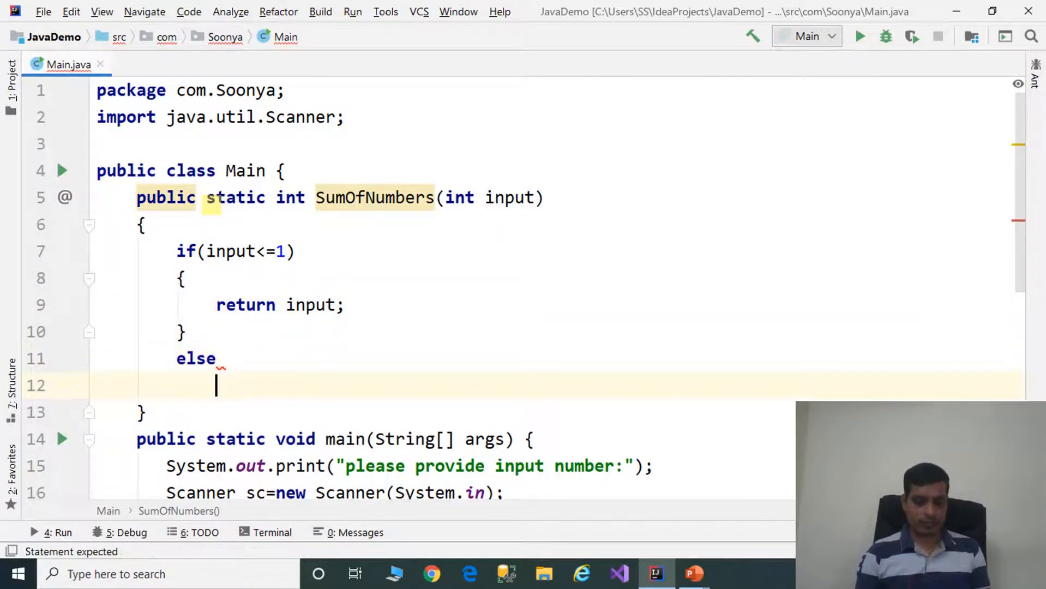
type("{")
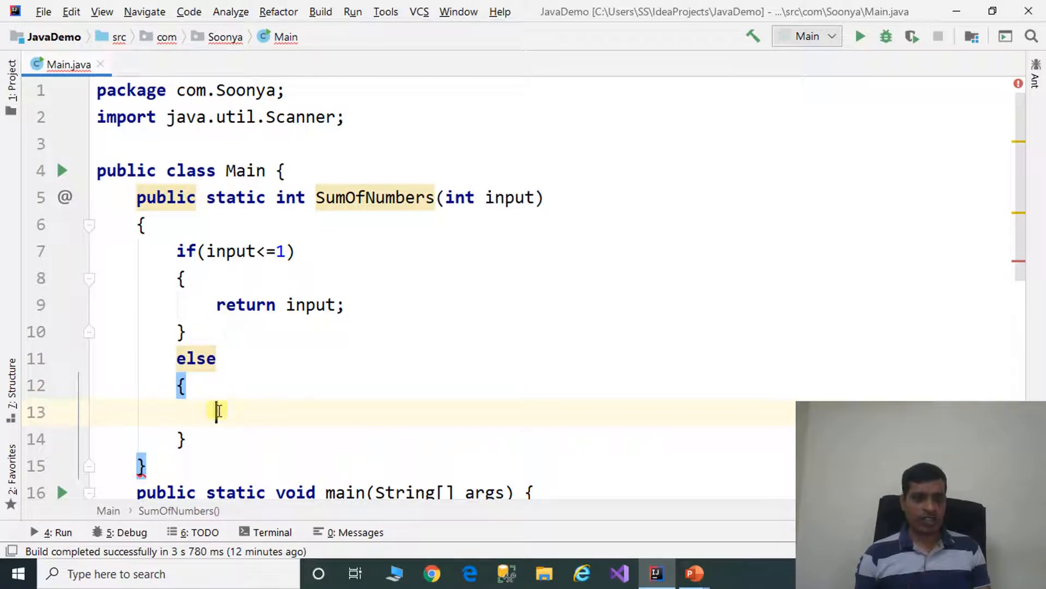
type("retu")
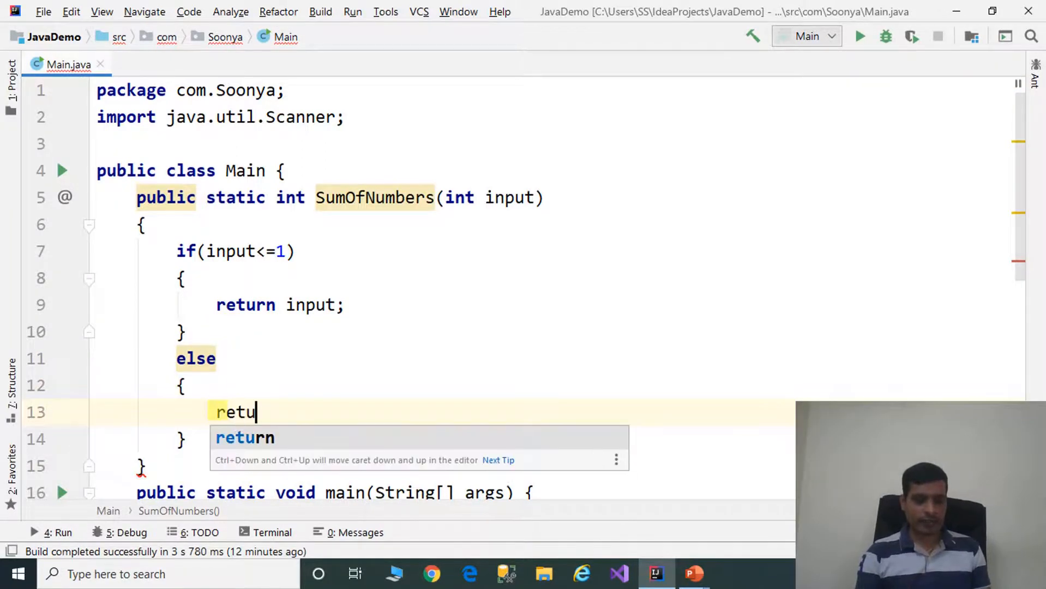
type("rn input+SumOfNumbers(")
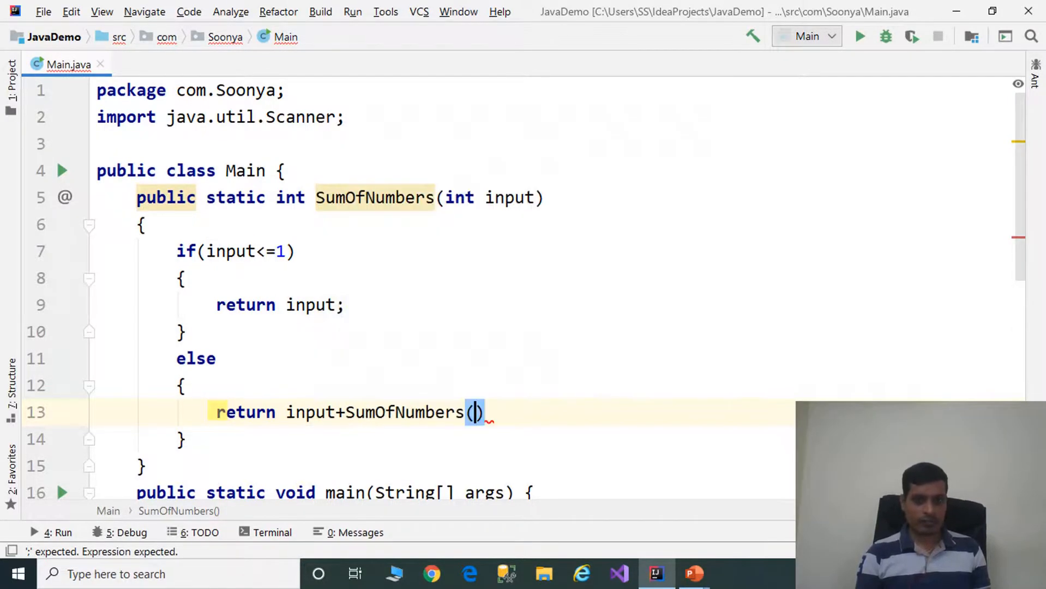
type("input-1")
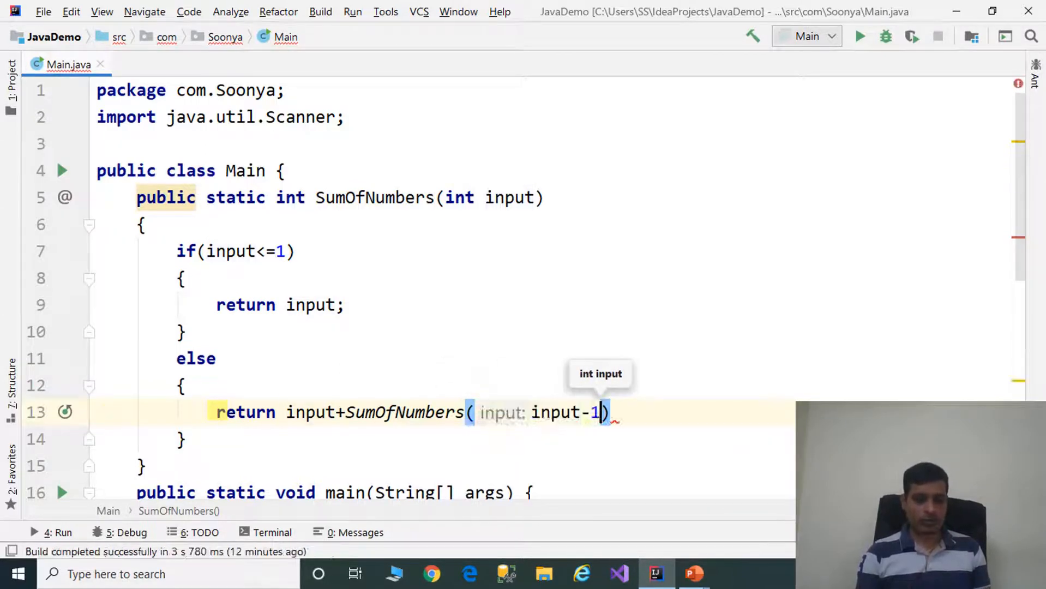
scroll("down", 3)
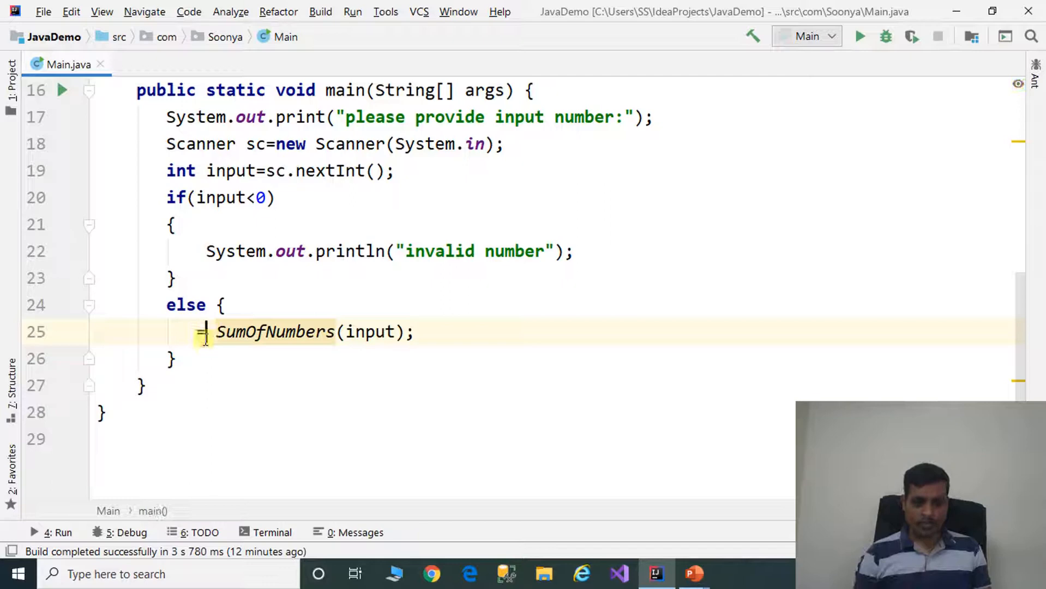
Step: Store the call in int result and print "sum of numbers upto "+input+" is "+result
type("int result=")
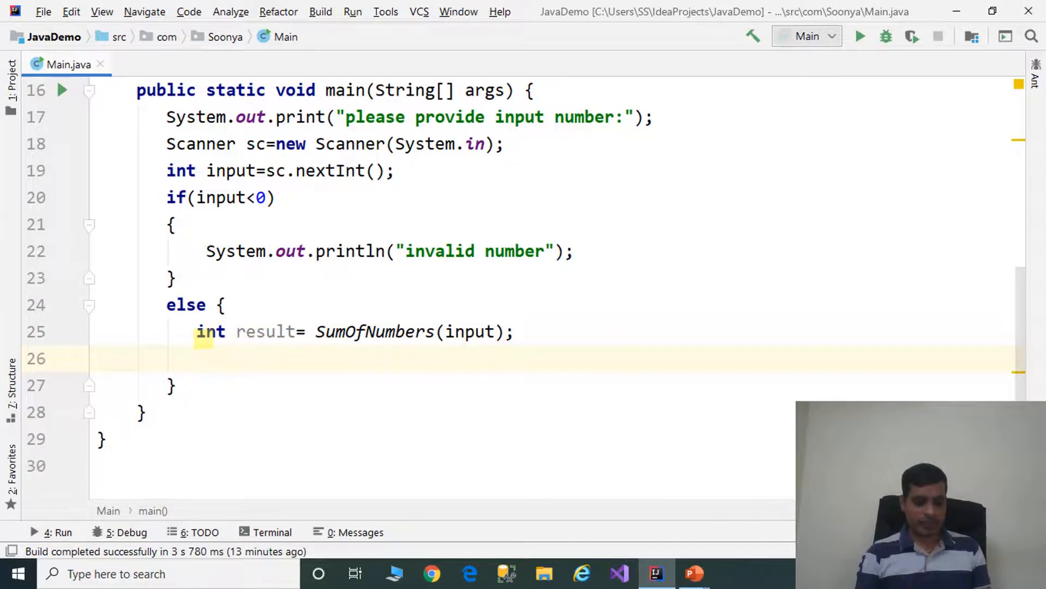
type("System.out.")
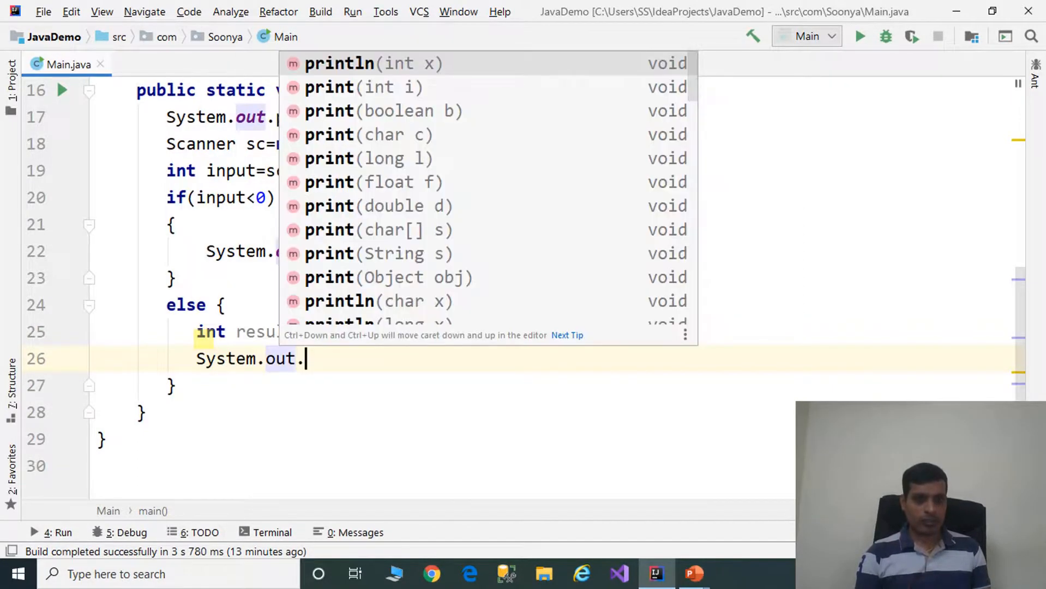
type("println(\"sum of n\");")
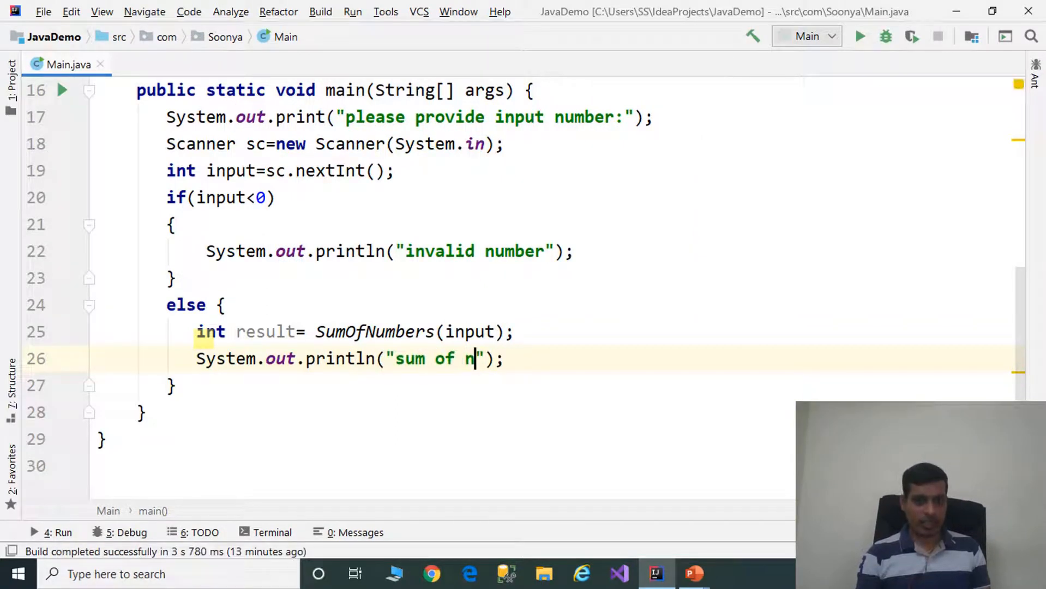
type("umbers")
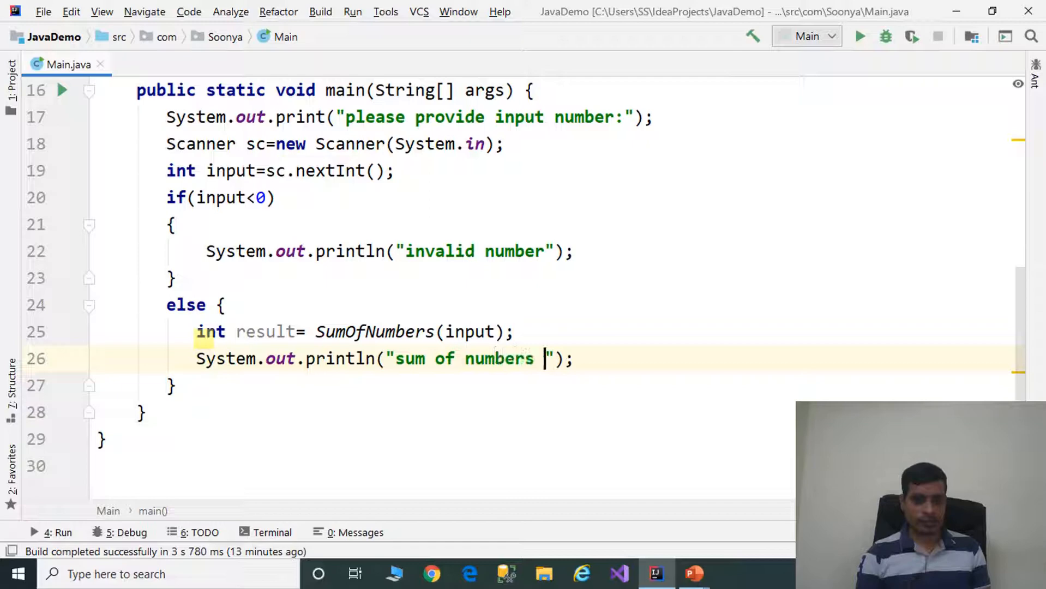
type("up")
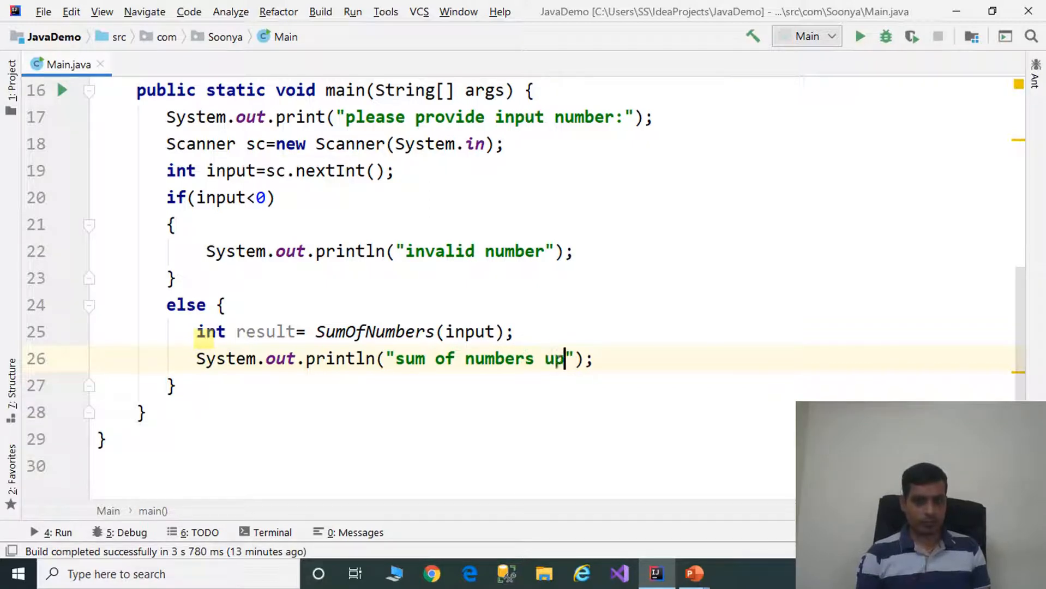
type("to")
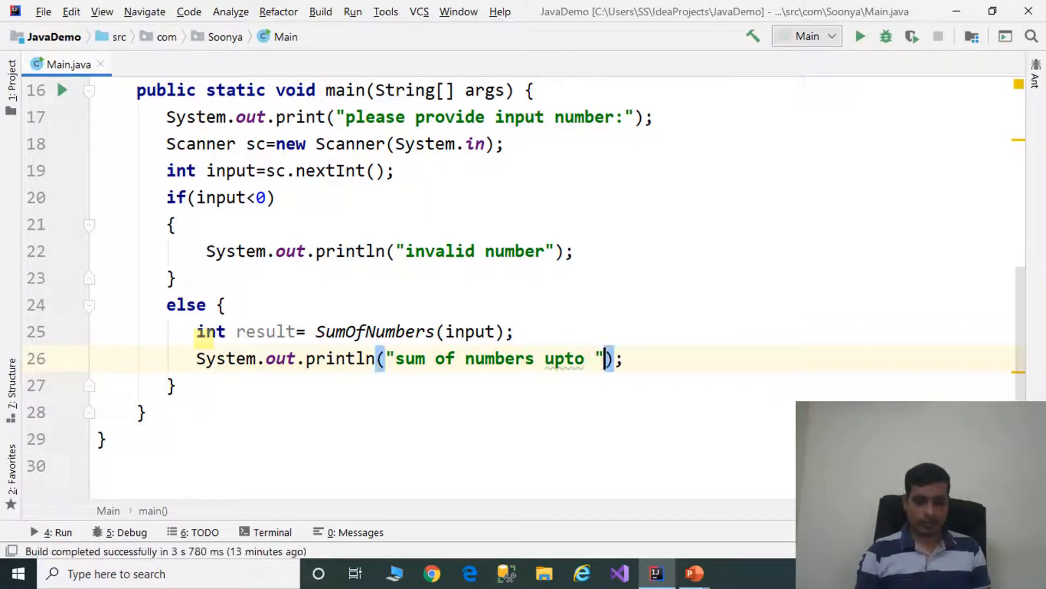
type("+input+\" \"")
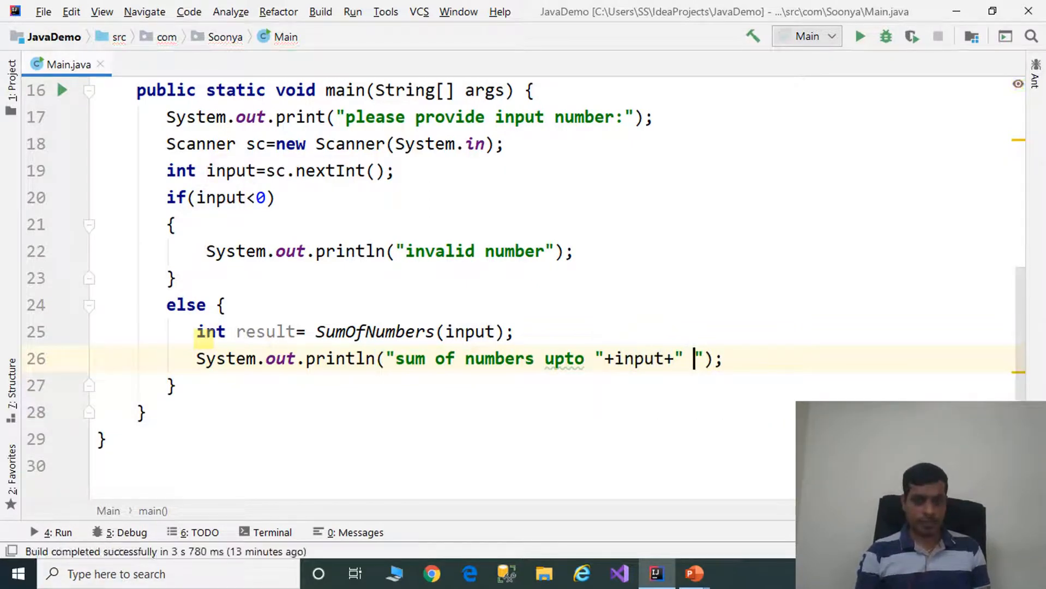
type("is")
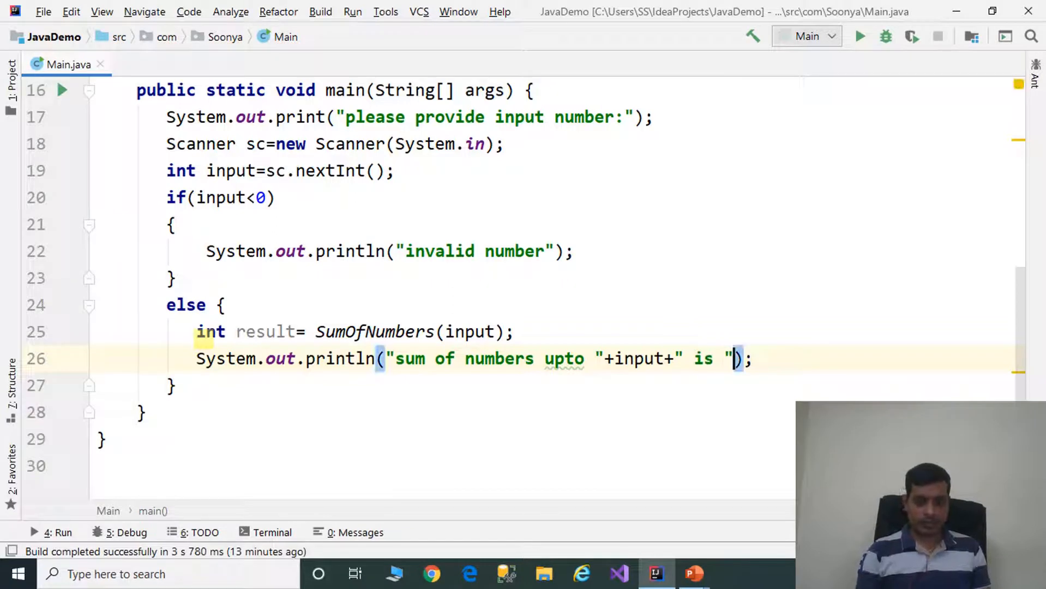
type("resul")
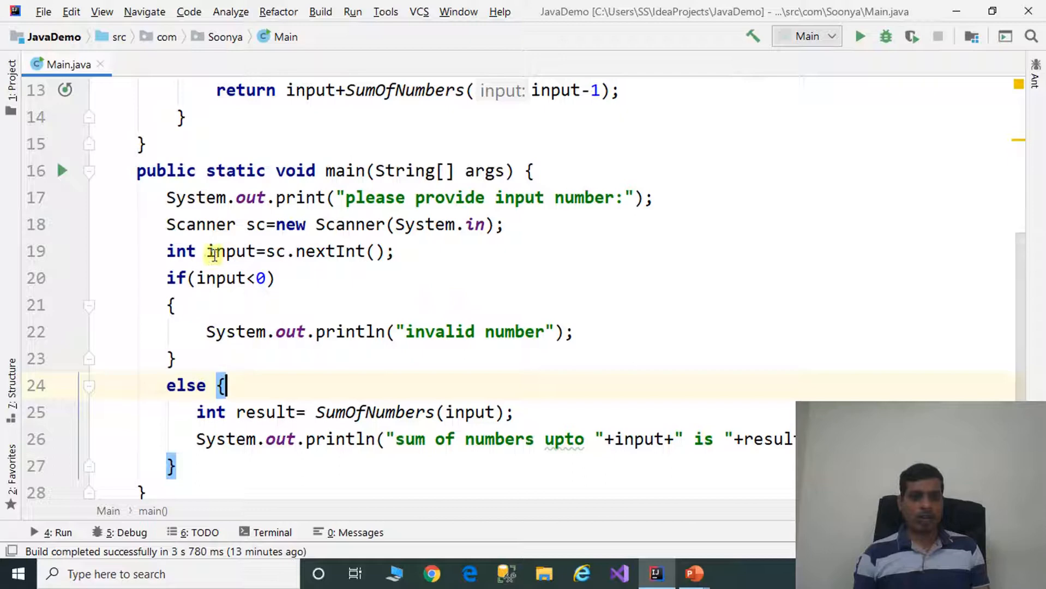
left_click_drag(165, 197, 395, 252)
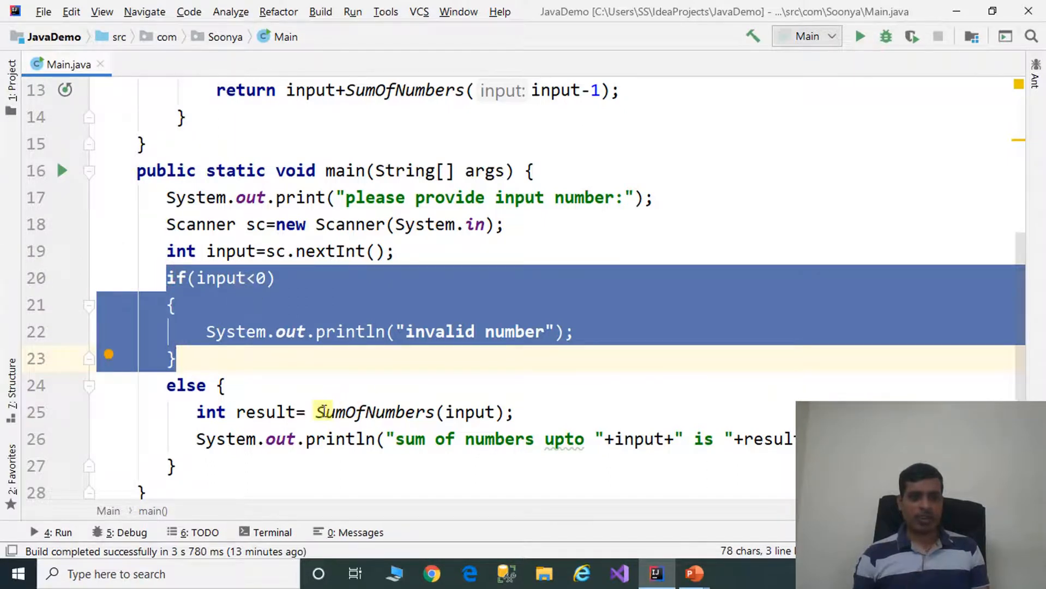
double_click(373, 411)
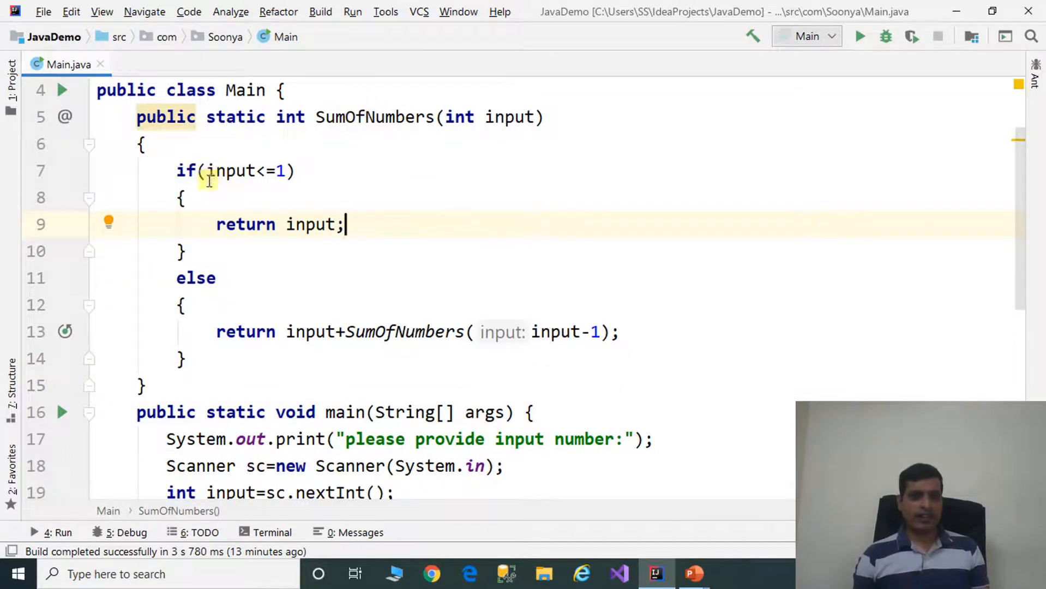
mouse_move(309, 225)
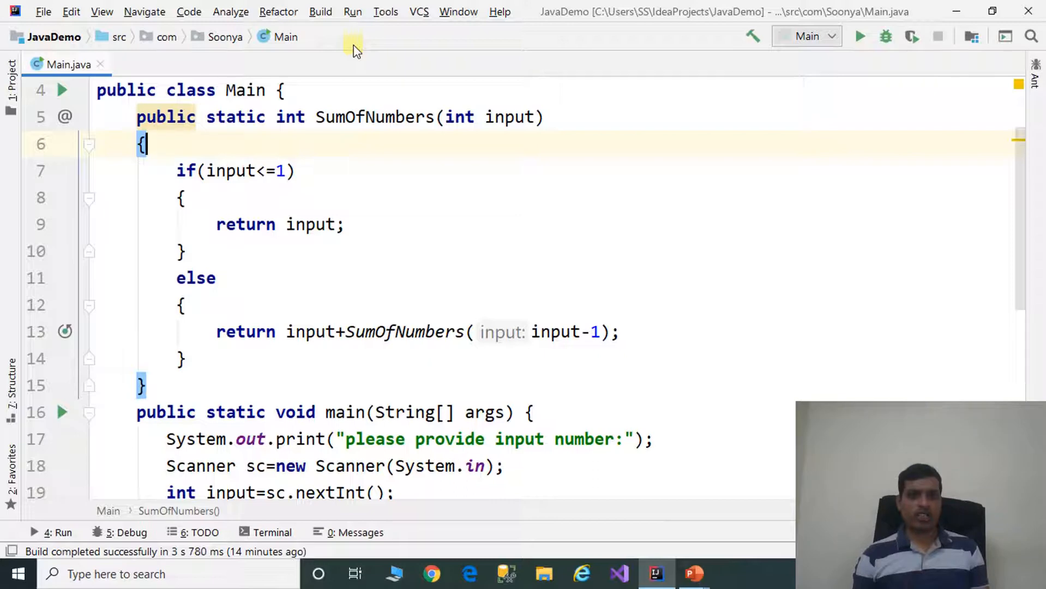
Step: Run Main from the Run menu and enter -5 at the console prompt
left_click(352, 11)
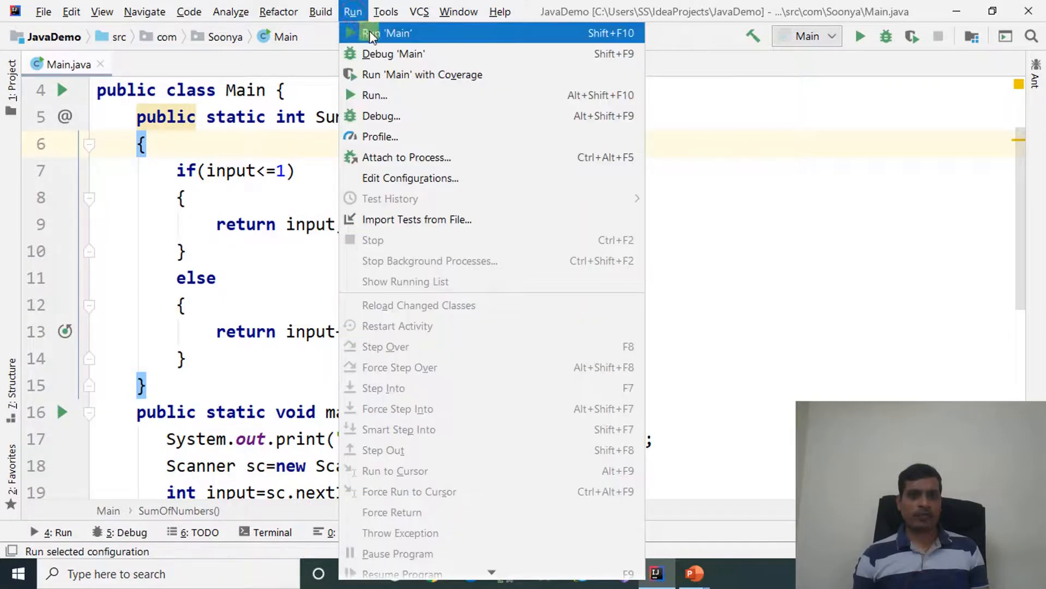
left_click(391, 33)
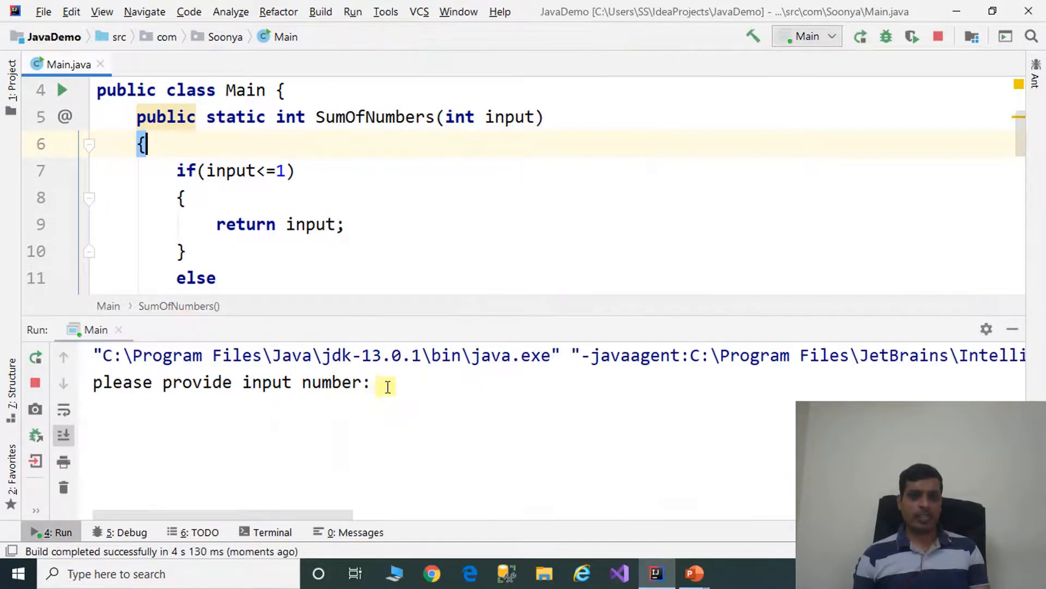
type("-5")
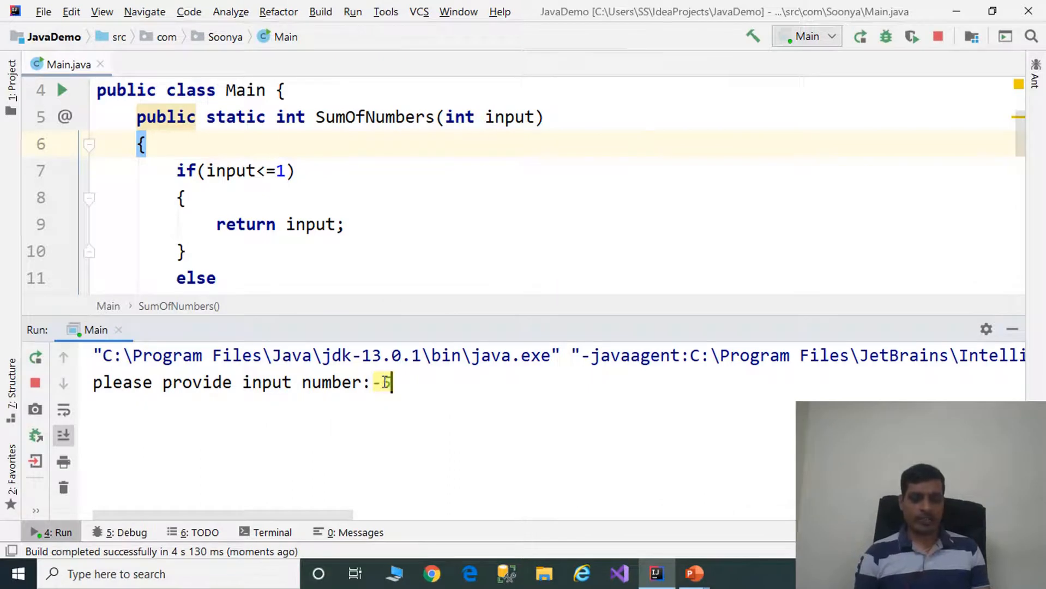
key("enter")
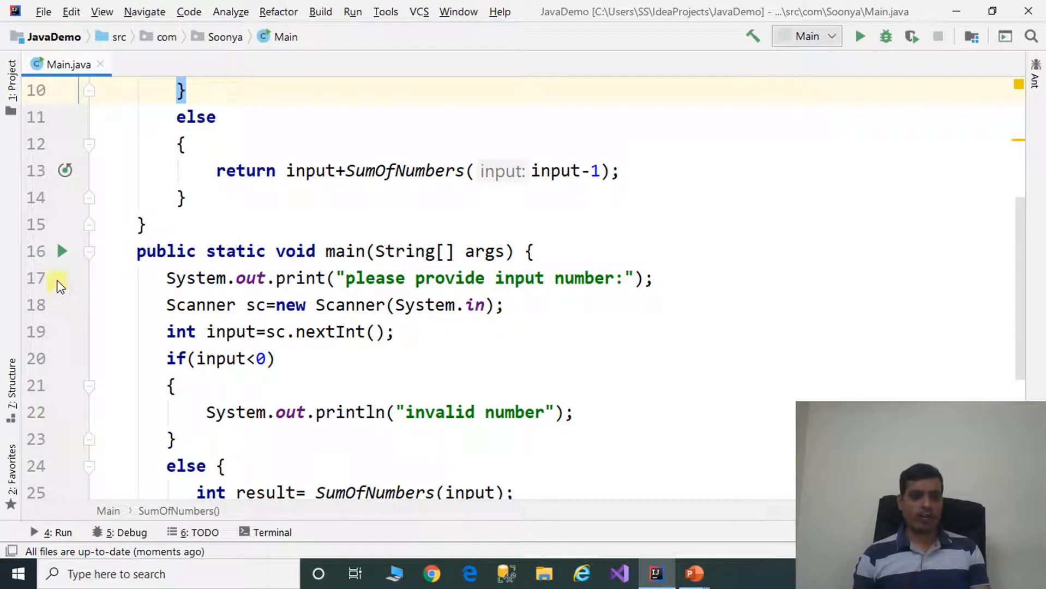
Step: Set a breakpoint on the prompt line, debug Main and enter 3 in the console
left_click(352, 11)
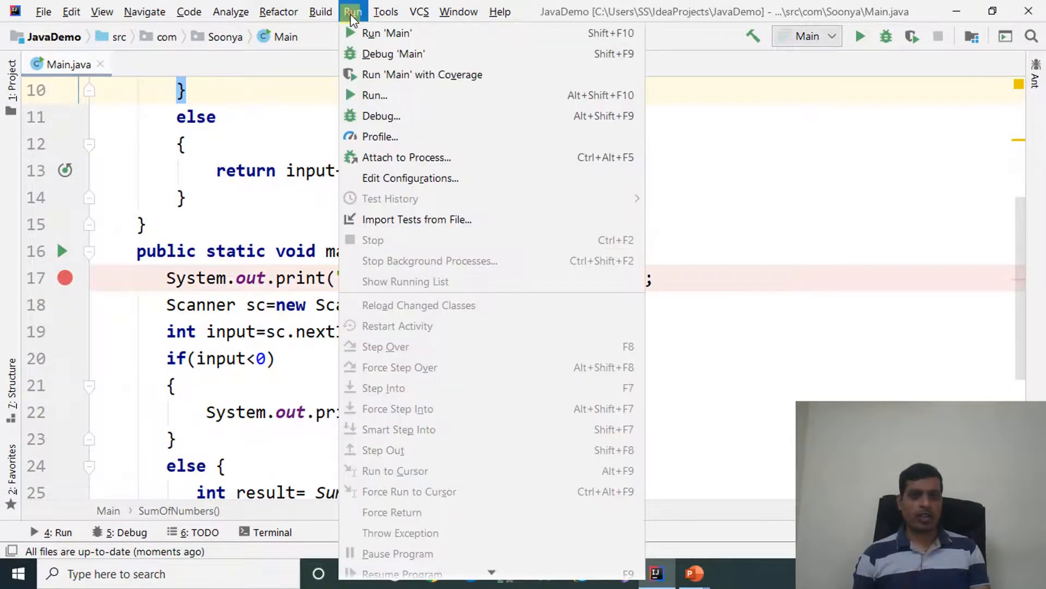
mouse_move(392, 54)
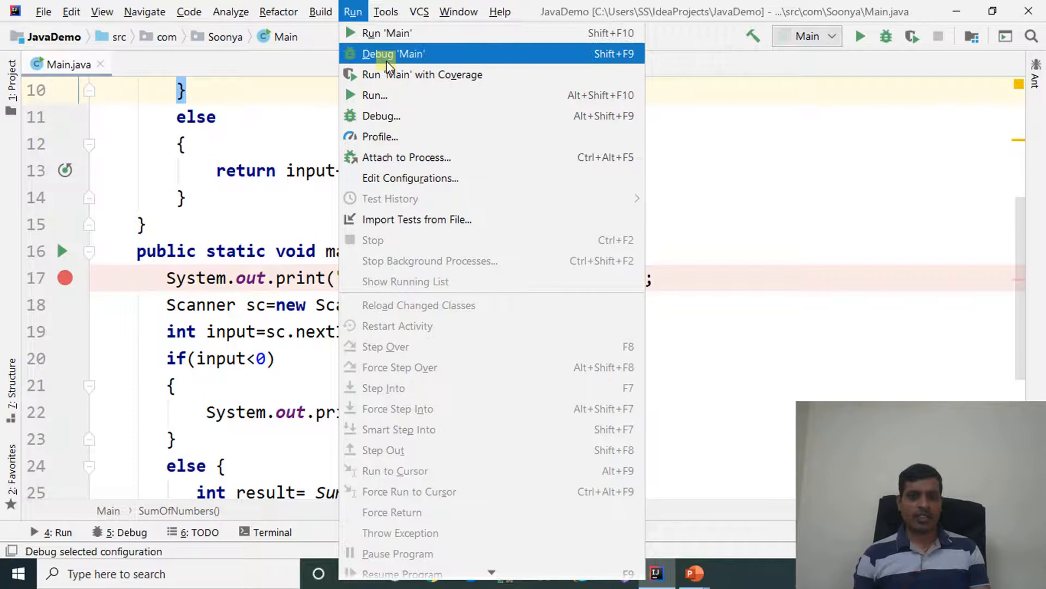
left_click(393, 55)
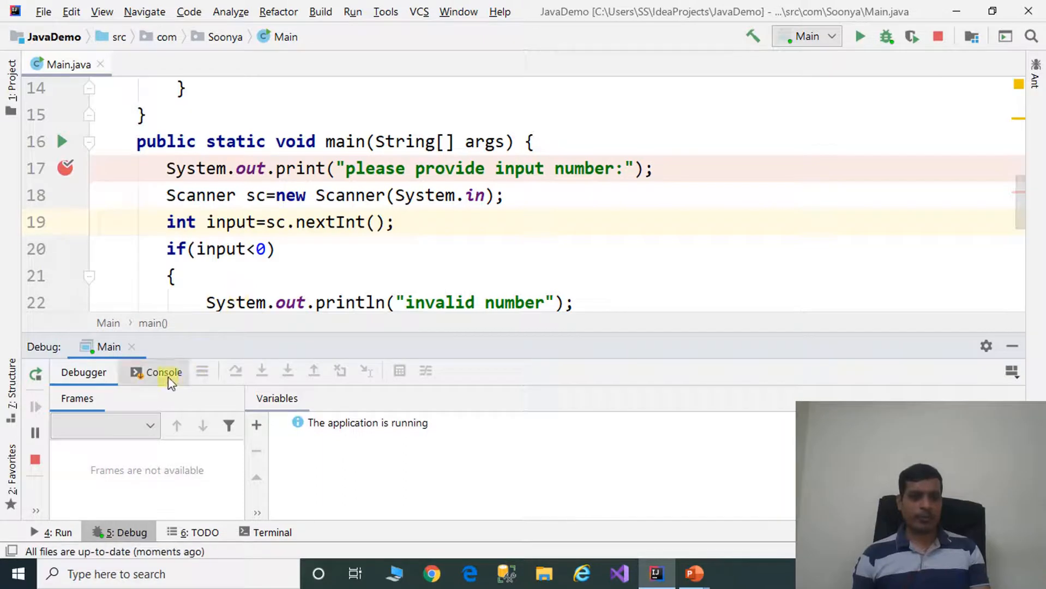
left_click(163, 372)
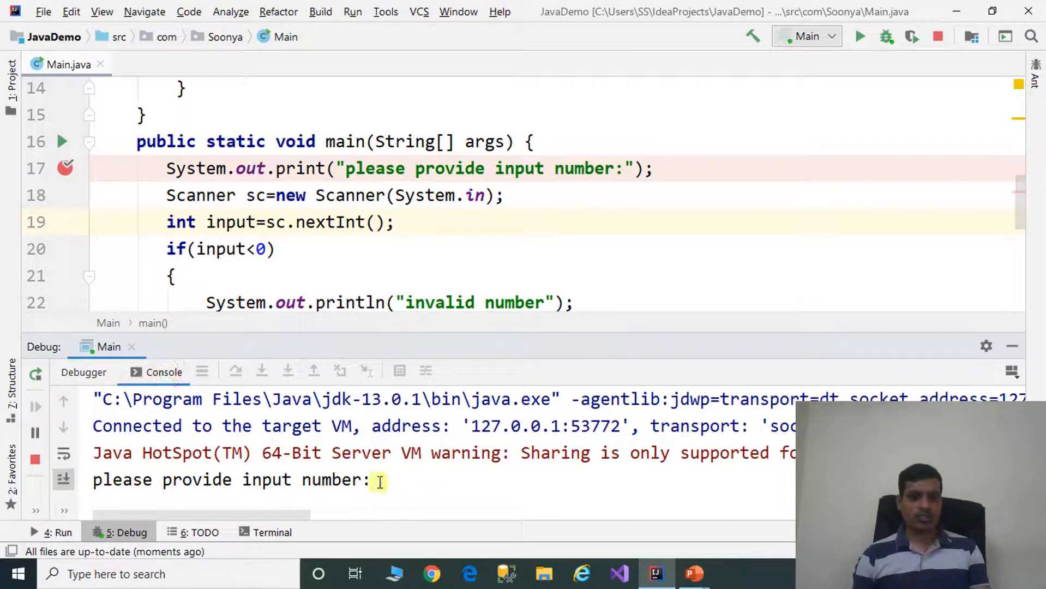
type("3")
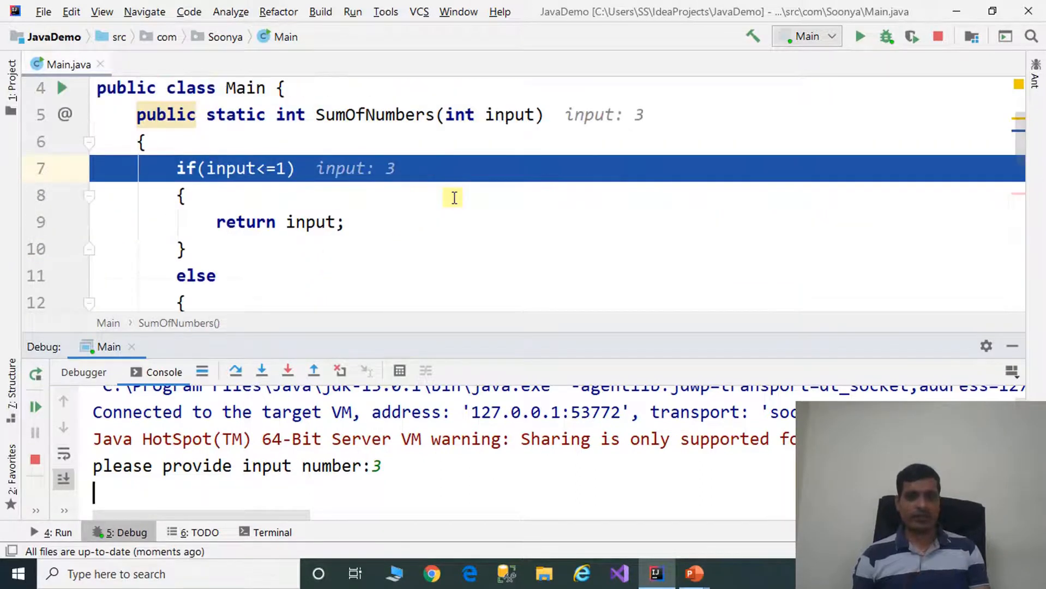
mouse_move(450, 186)
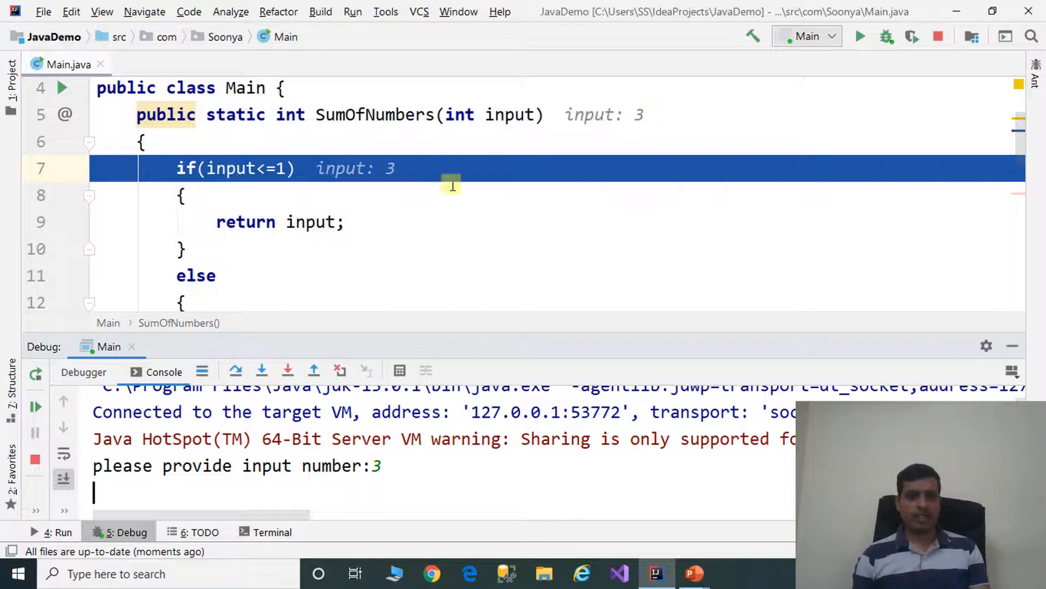
mouse_move(276, 185)
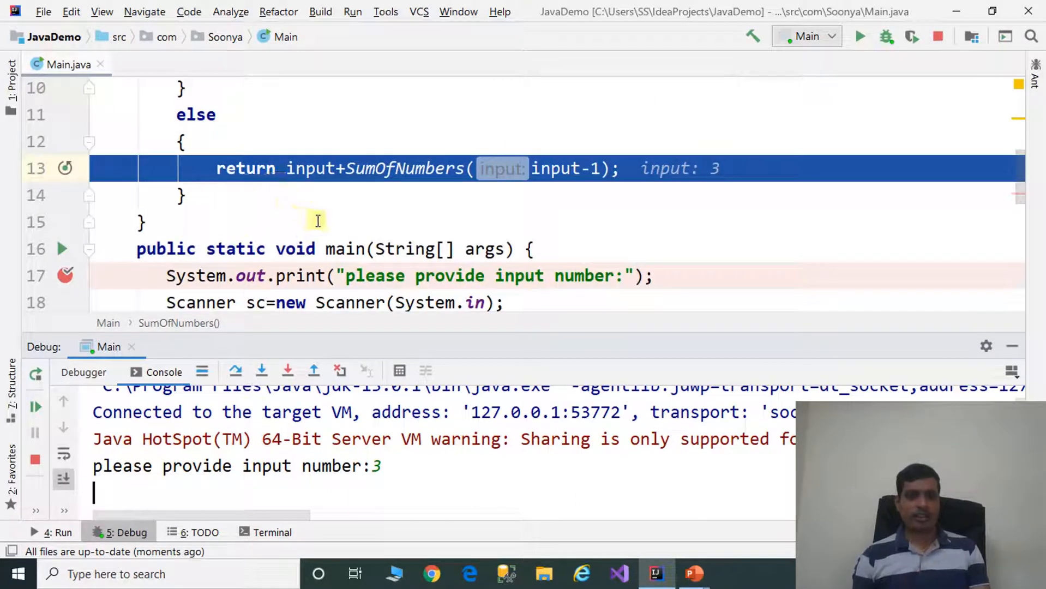
mouse_move(524, 177)
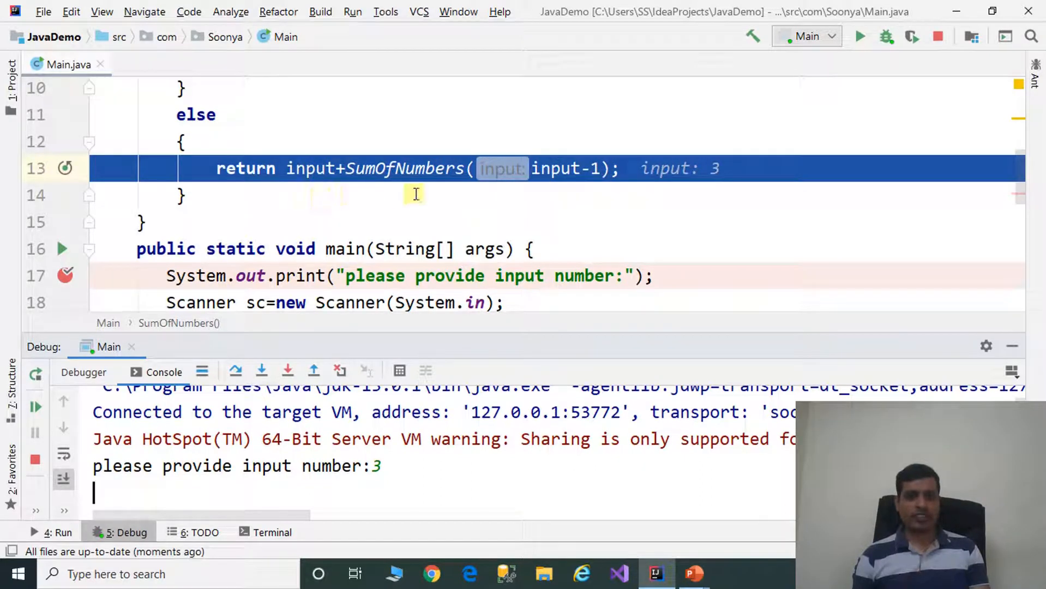
mouse_move(522, 187)
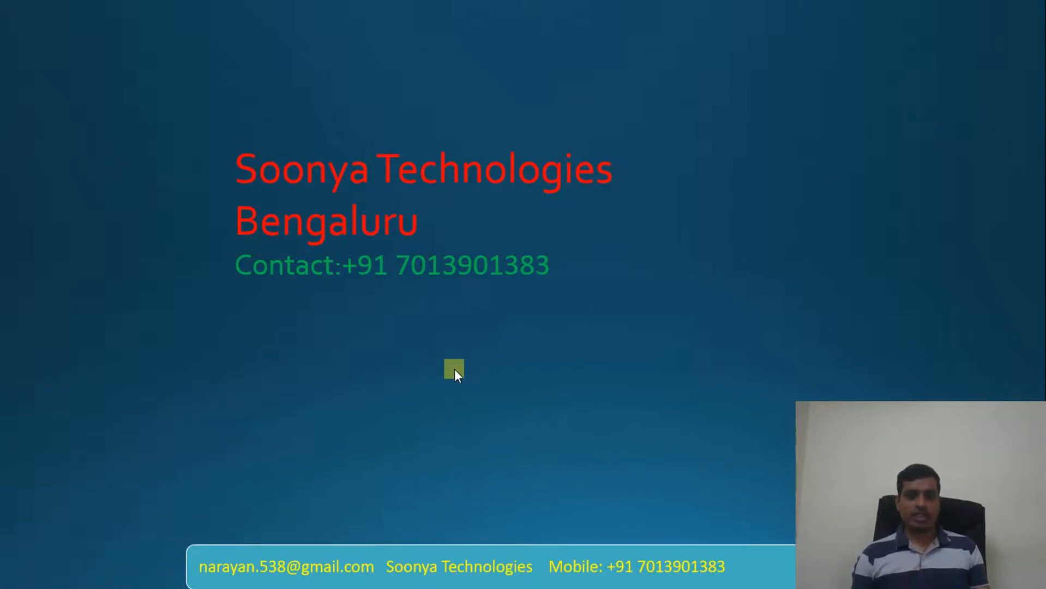
mouse_move(457, 371)
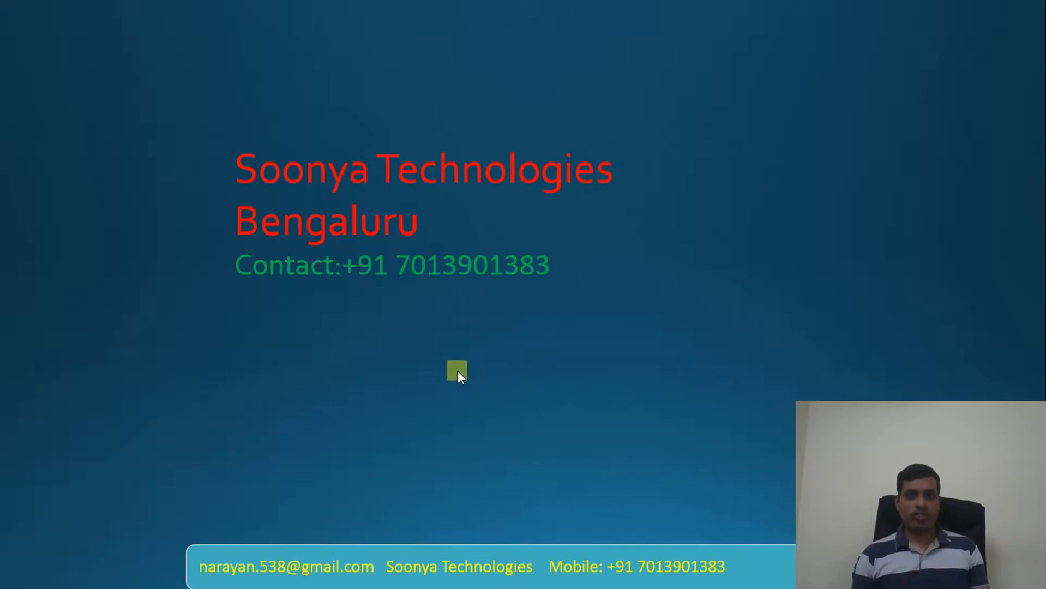